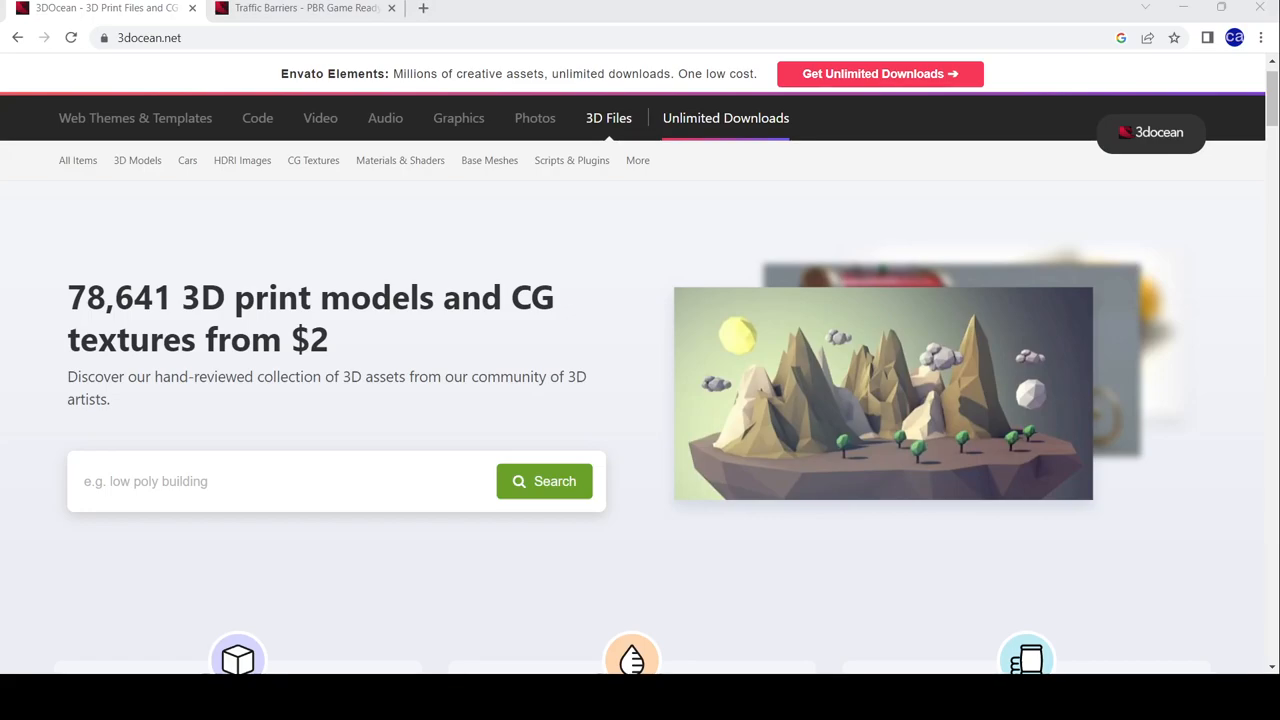
{"action": "mouse_move", "coordinate": [651, 489]}
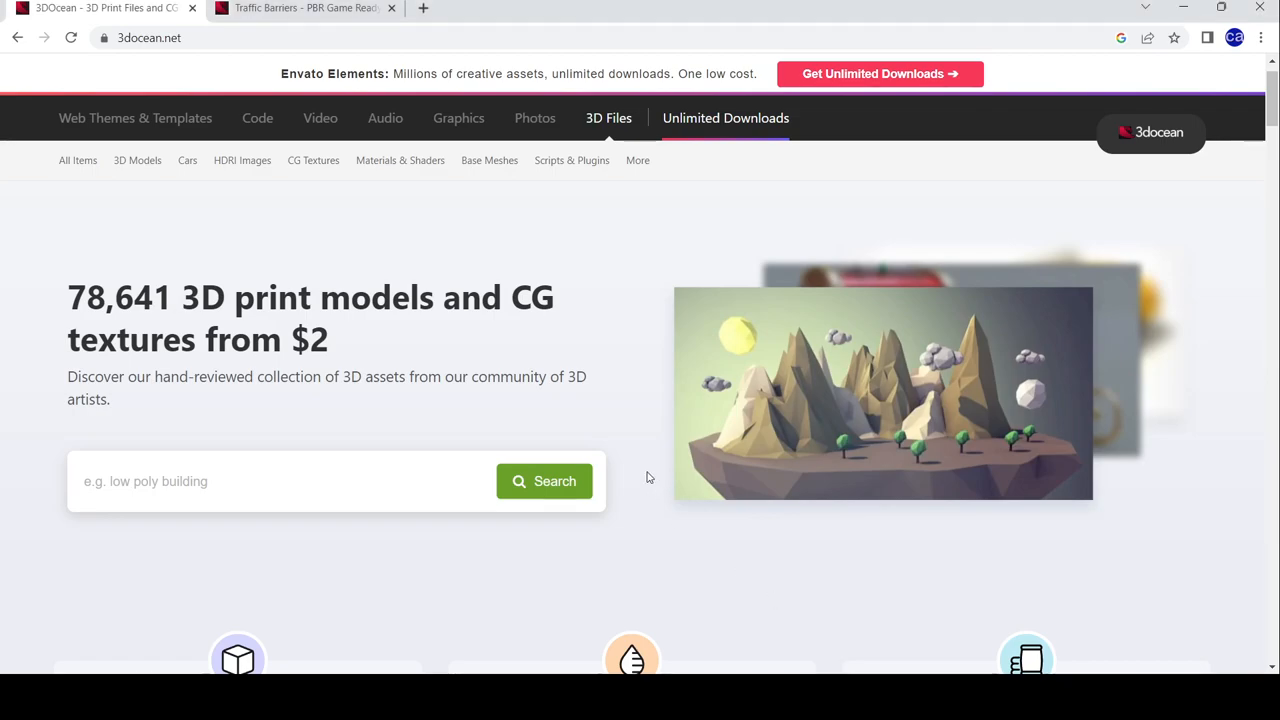
{"action": "mouse_move", "coordinate": [813, 400]}
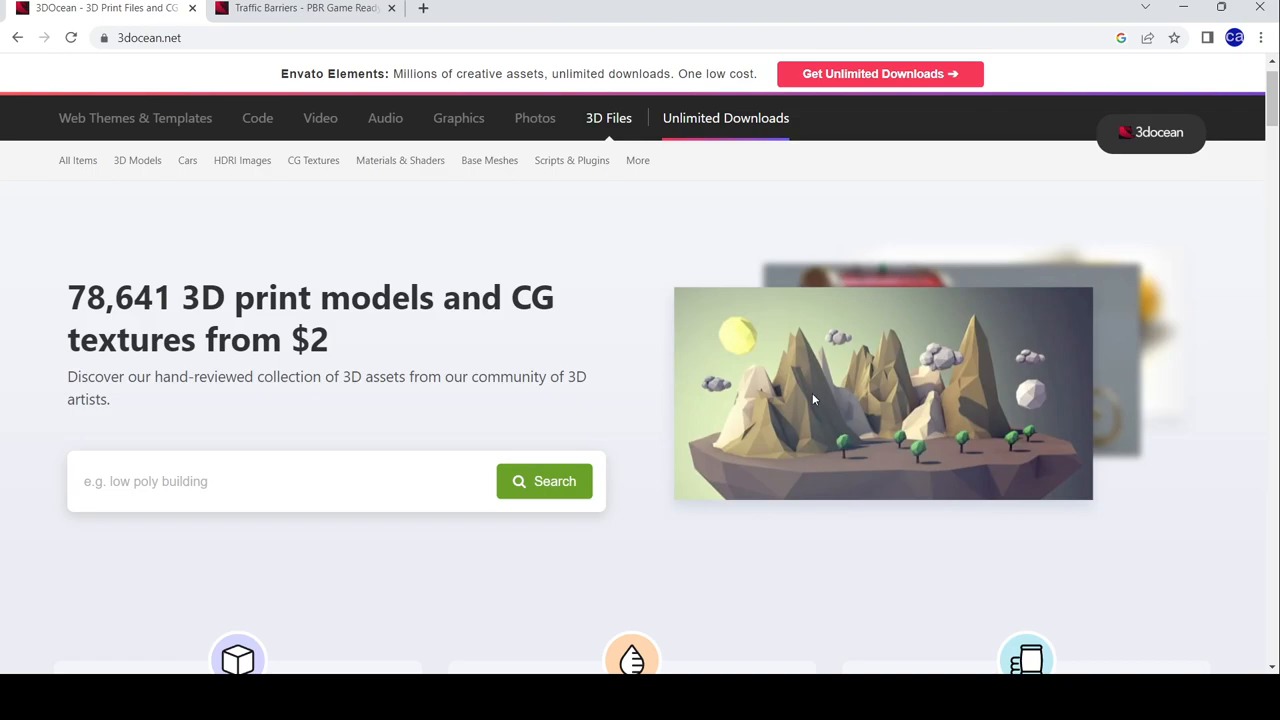
Scroll the home page down to the 'Grab April's free items' section showing Traffic Barriers
{"action": "scroll", "scroll_direction": "down", "scroll_amount": 3}
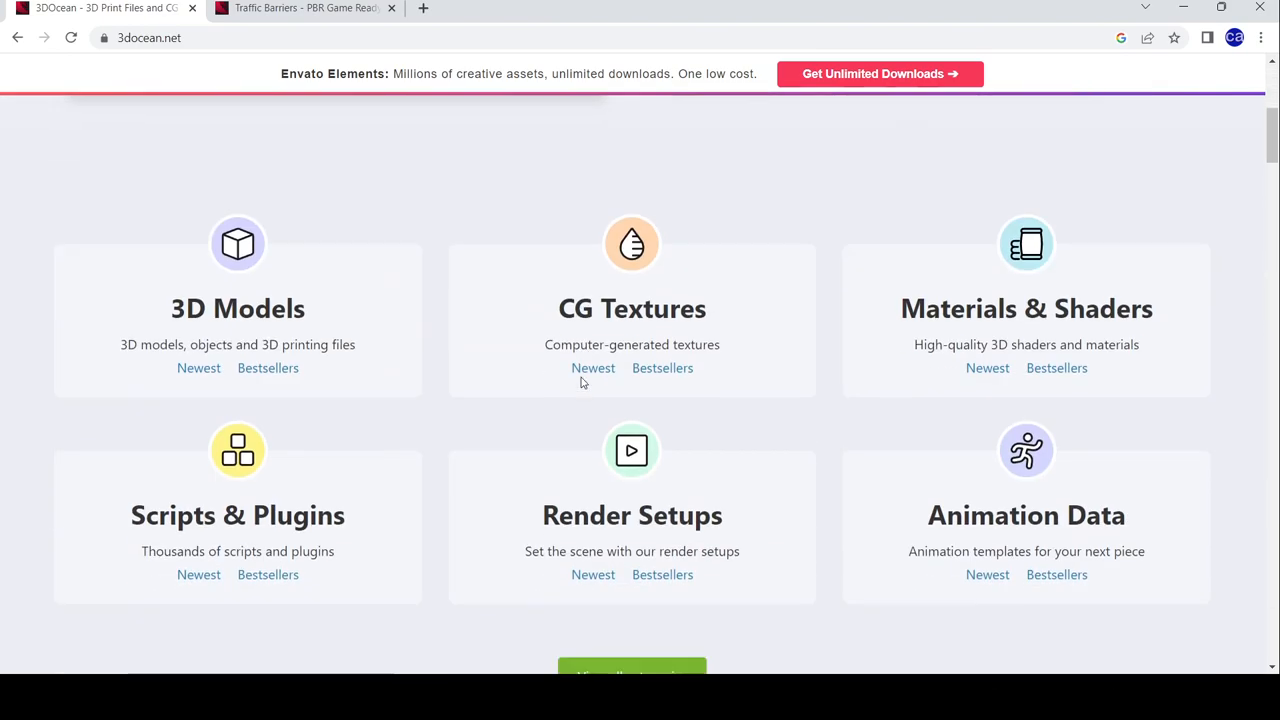
{"action": "scroll", "scroll_direction": "down", "scroll_amount": 3}
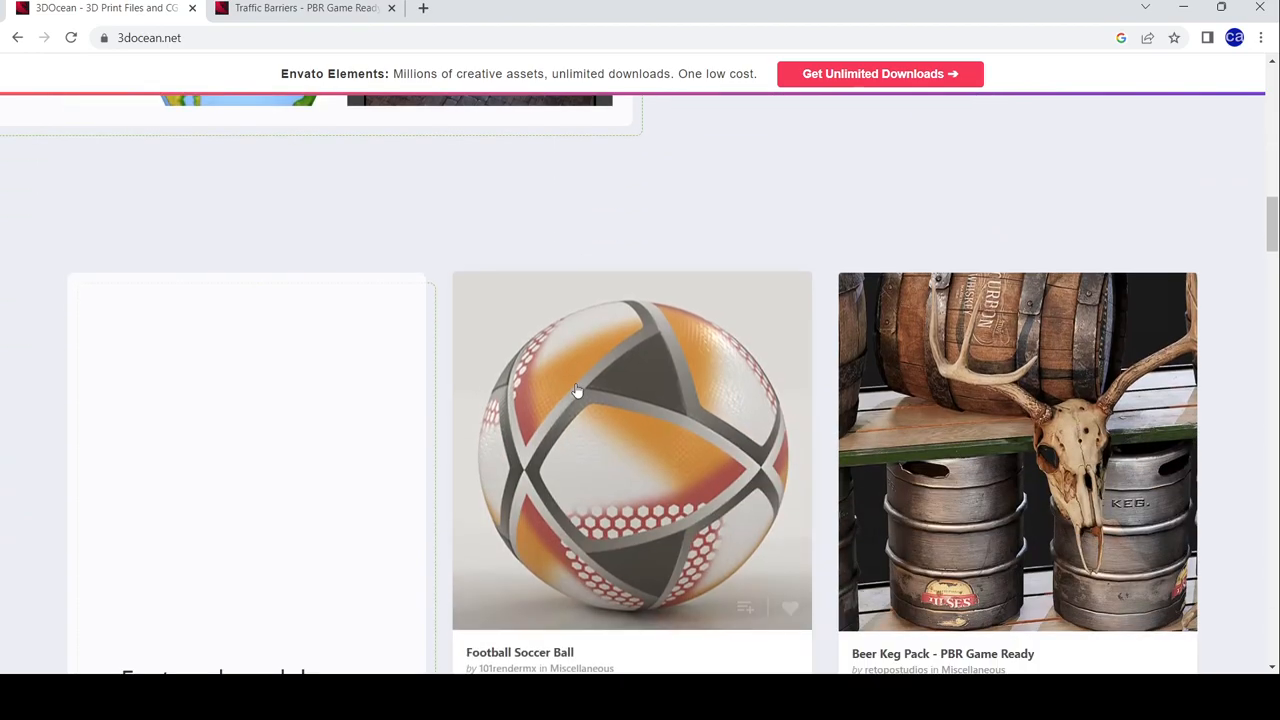
{"action": "scroll", "scroll_direction": "up", "scroll_amount": 3}
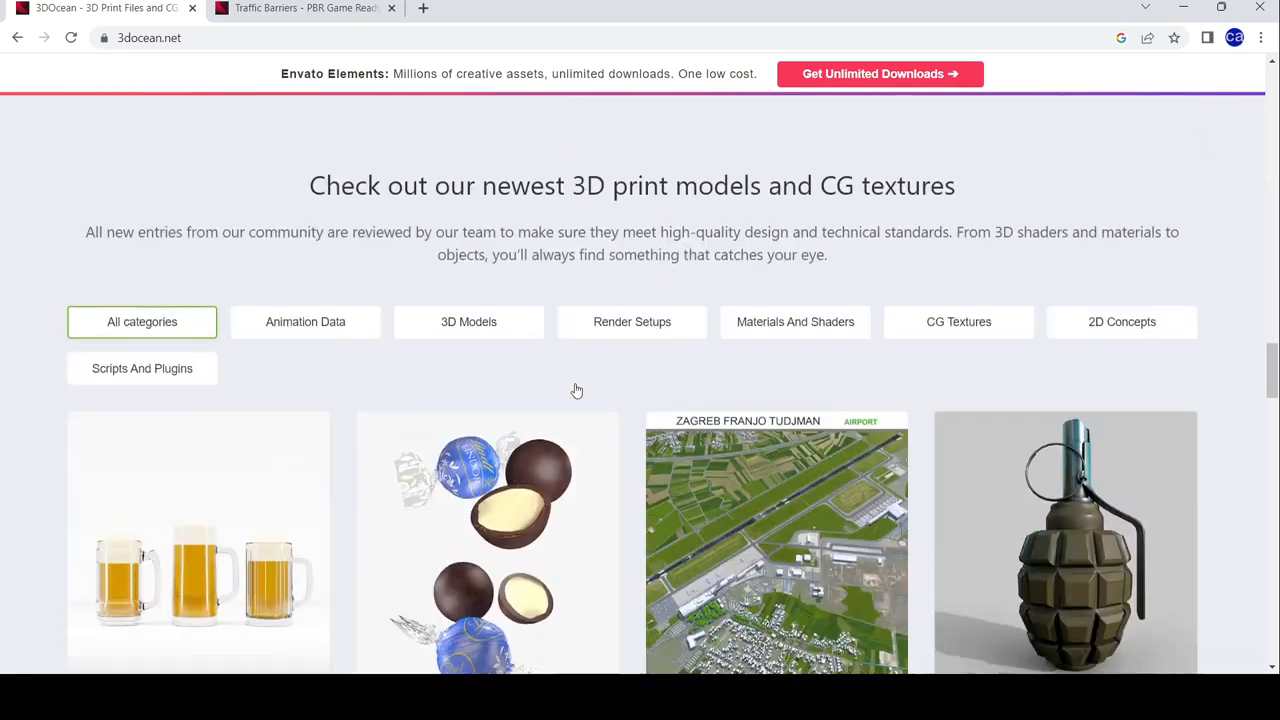
{"action": "scroll", "scroll_direction": "down", "scroll_amount": 3}
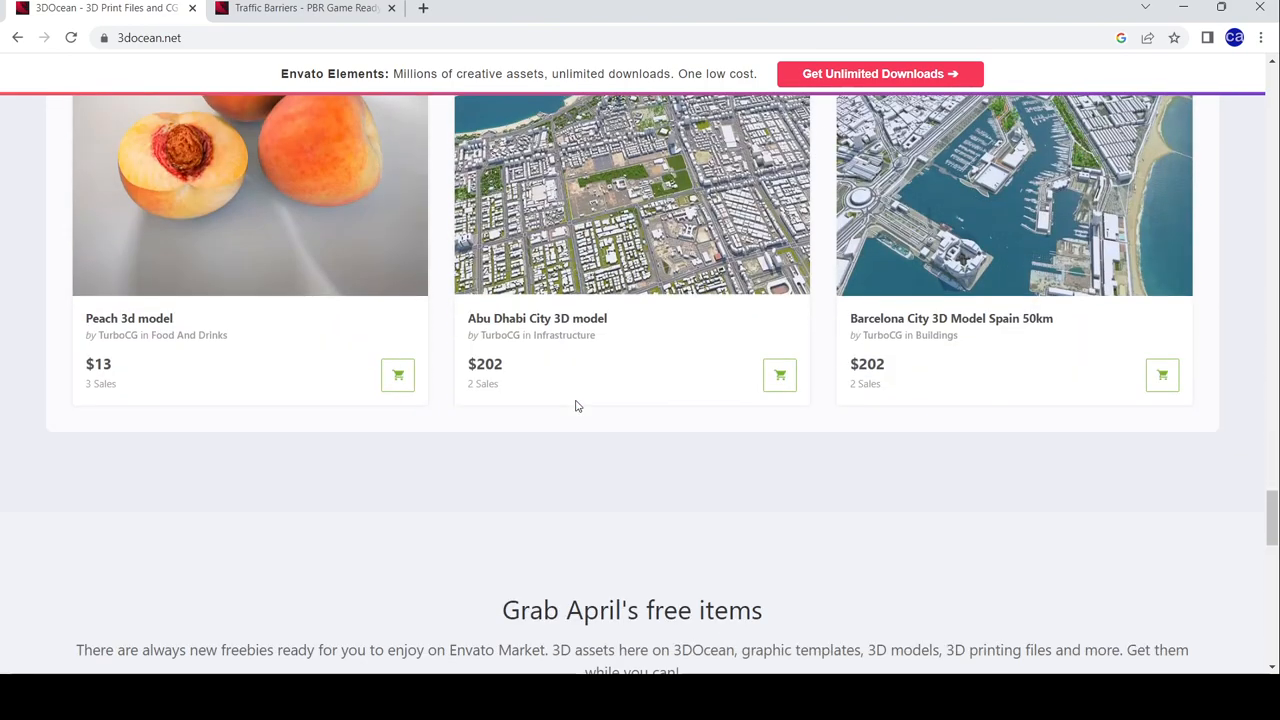
{"action": "scroll", "scroll_direction": "down", "scroll_amount": 3}
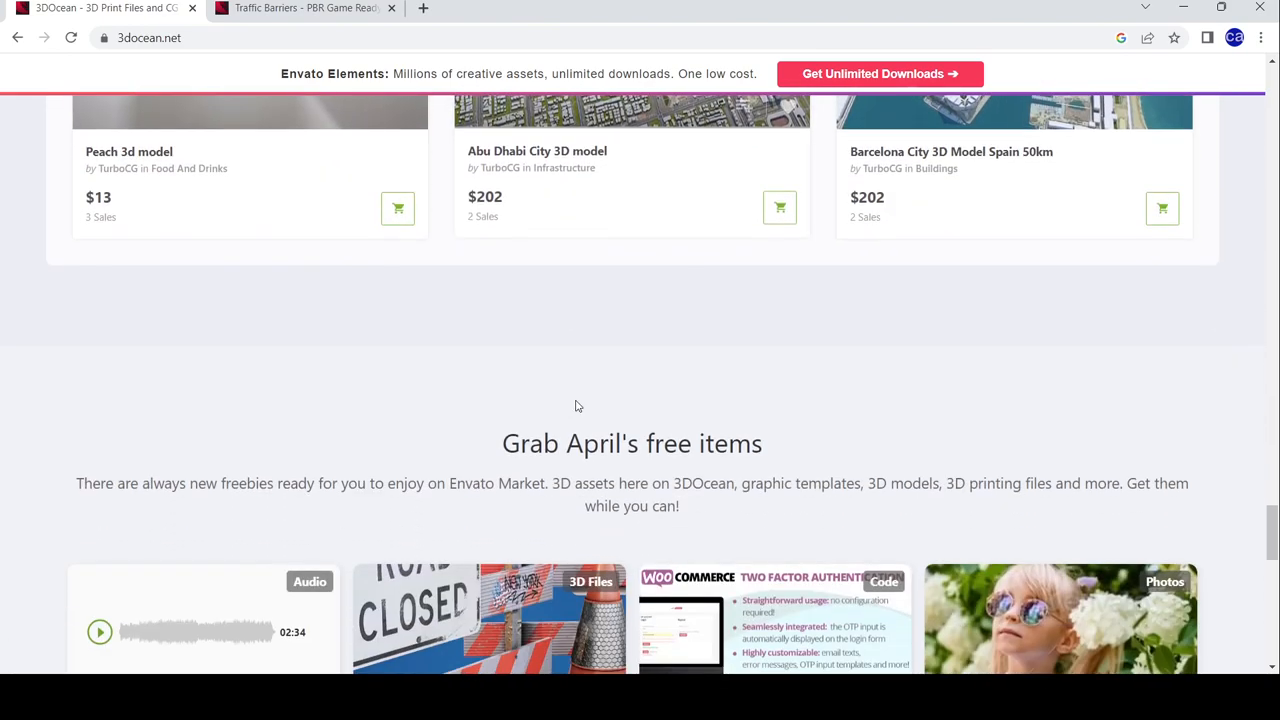
{"action": "scroll", "scroll_direction": "up", "scroll_amount": 3}
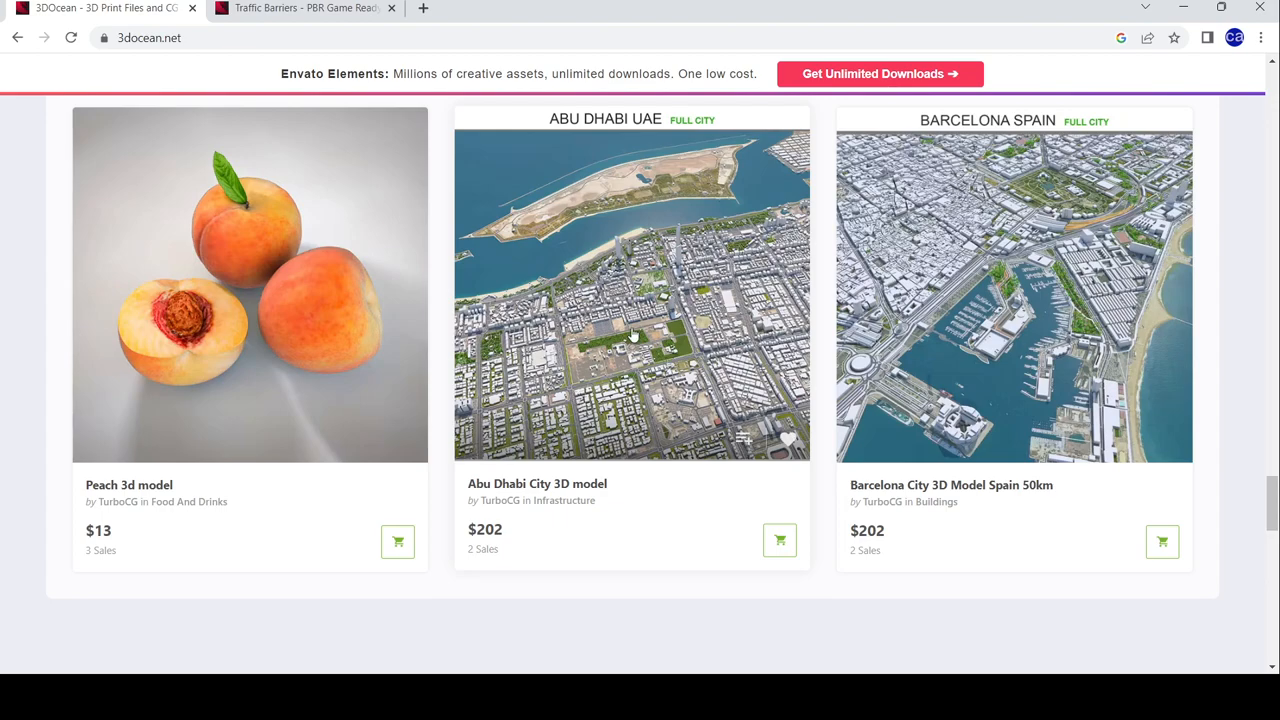
{"action": "mouse_move", "coordinate": [610, 432]}
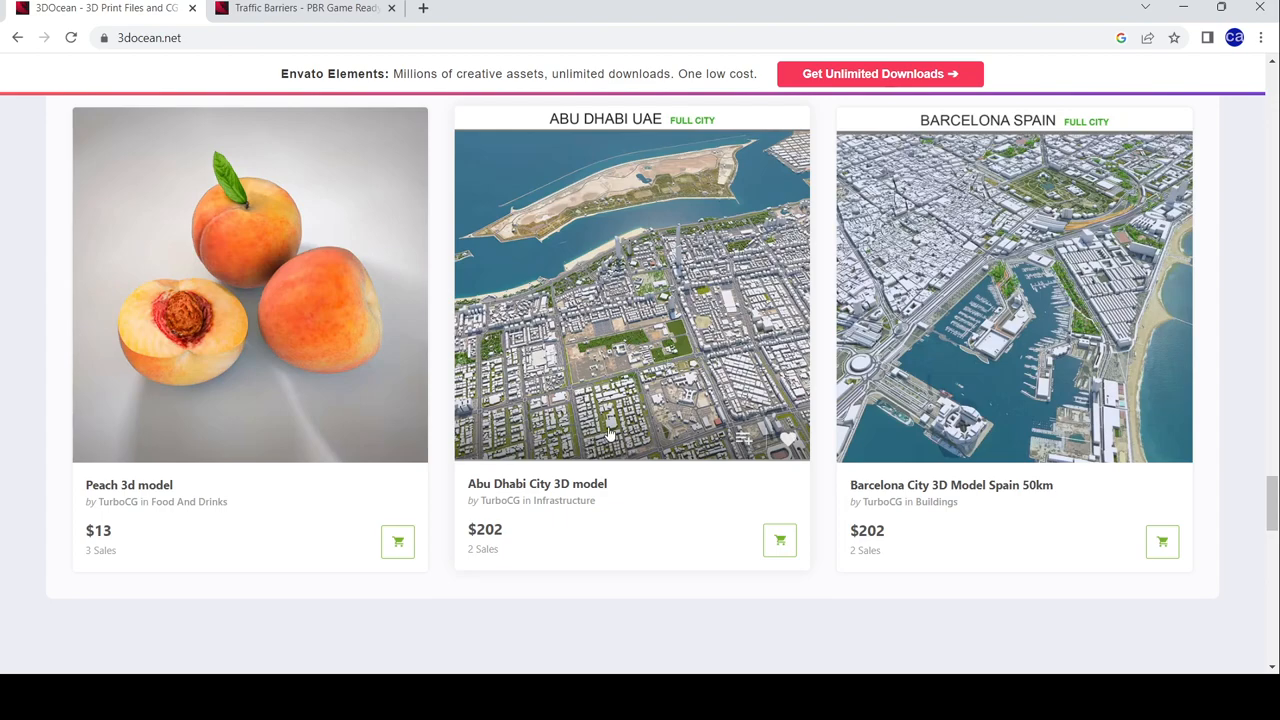
{"action": "scroll", "scroll_direction": "down", "scroll_amount": 3}
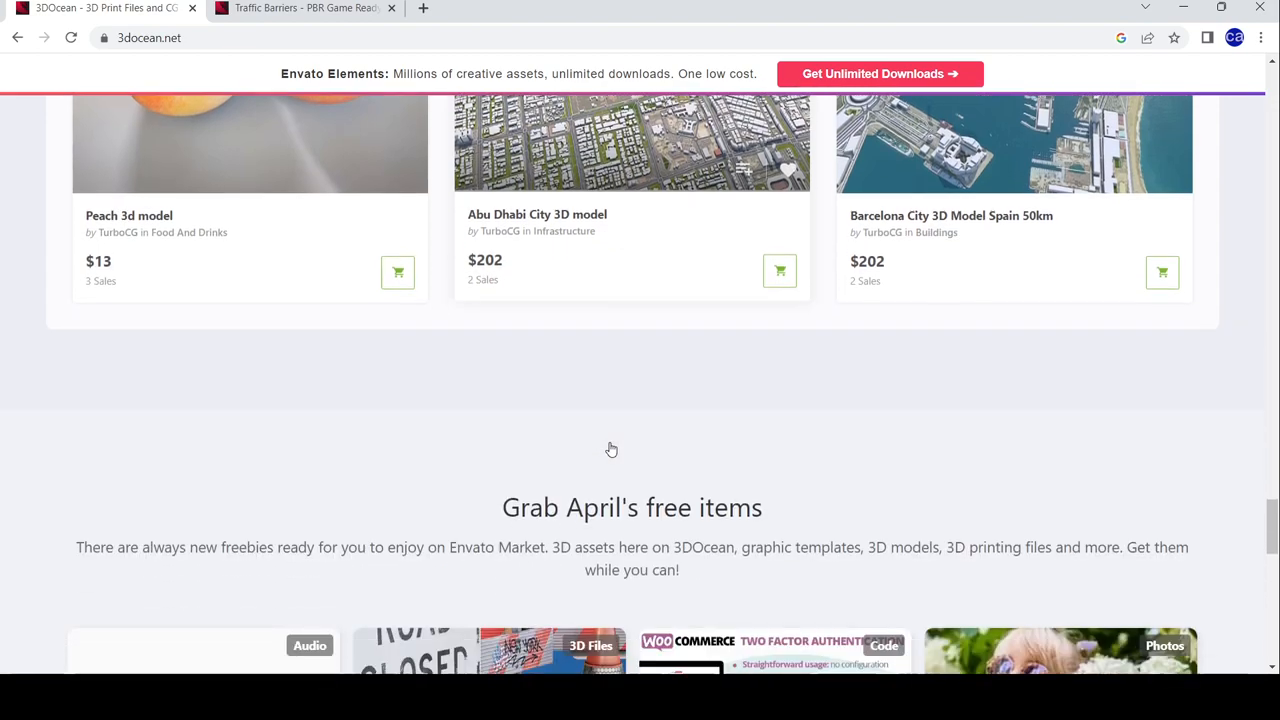
{"action": "scroll", "scroll_direction": "down", "scroll_amount": 3}
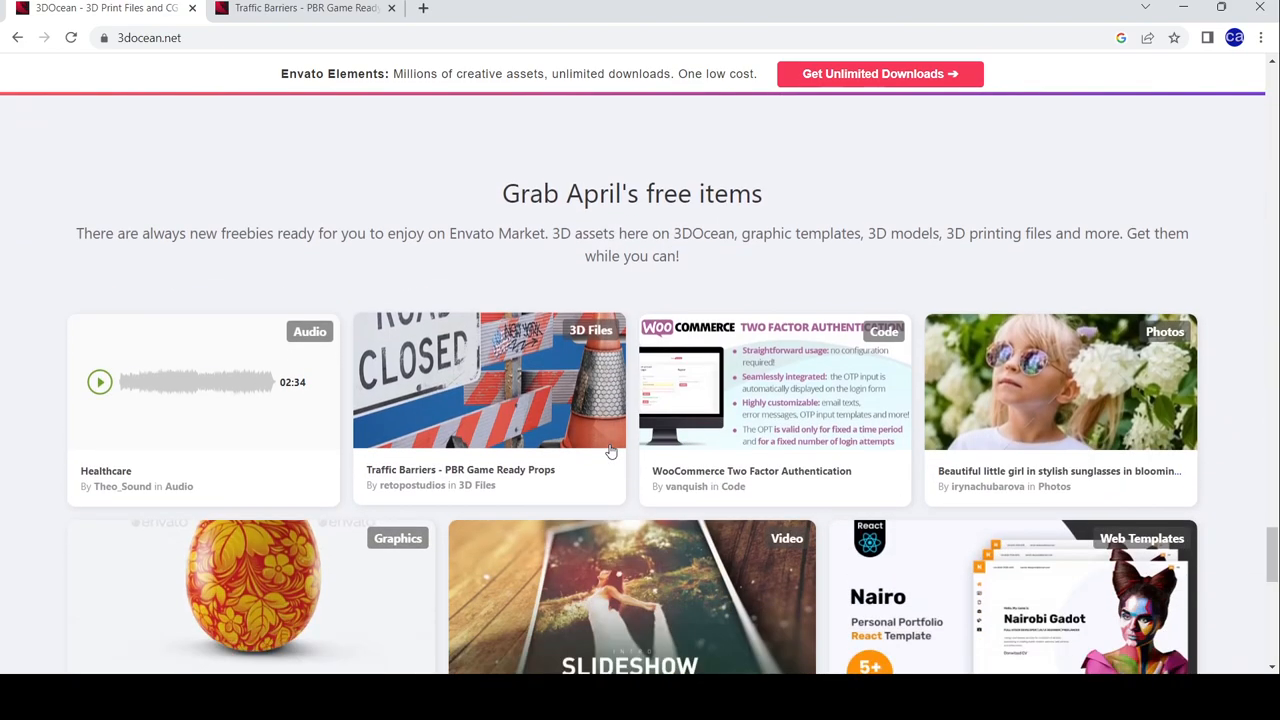
{"action": "mouse_move", "coordinate": [651, 292]}
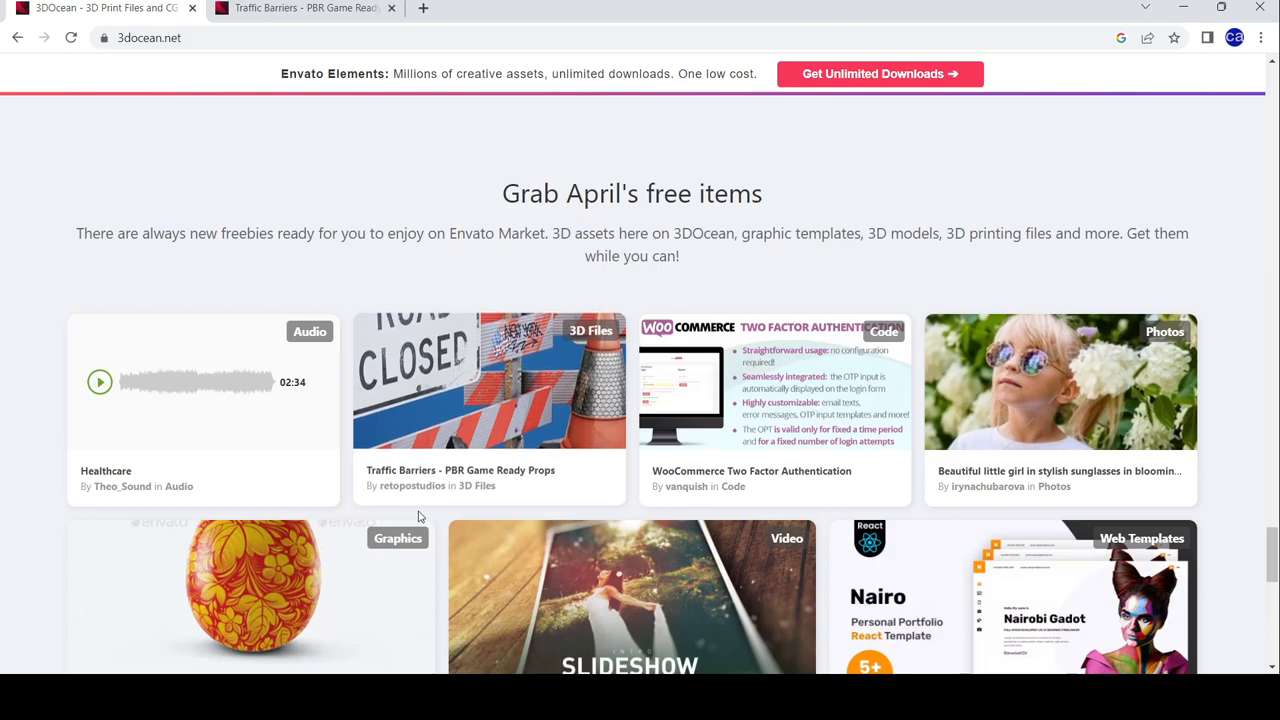
{"action": "mouse_move", "coordinate": [520, 497]}
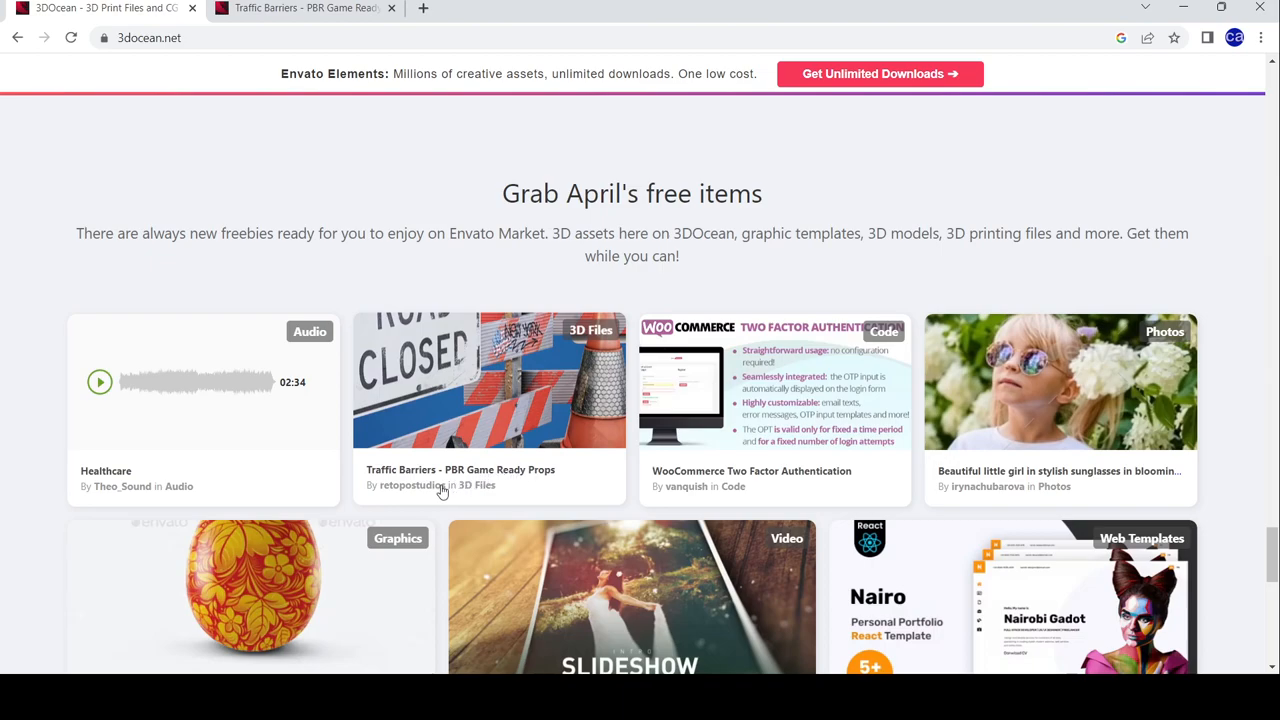
{"action": "mouse_move", "coordinate": [292, 137]}
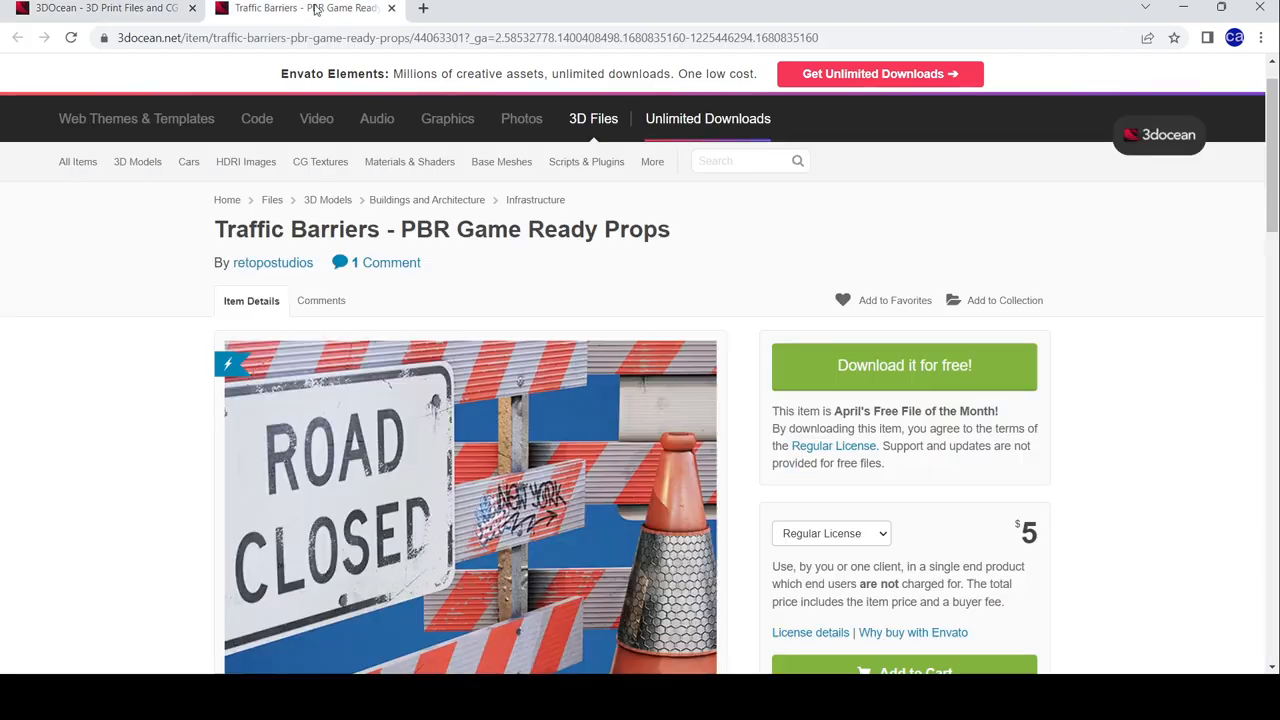
{"action": "mouse_move", "coordinate": [345, 238]}
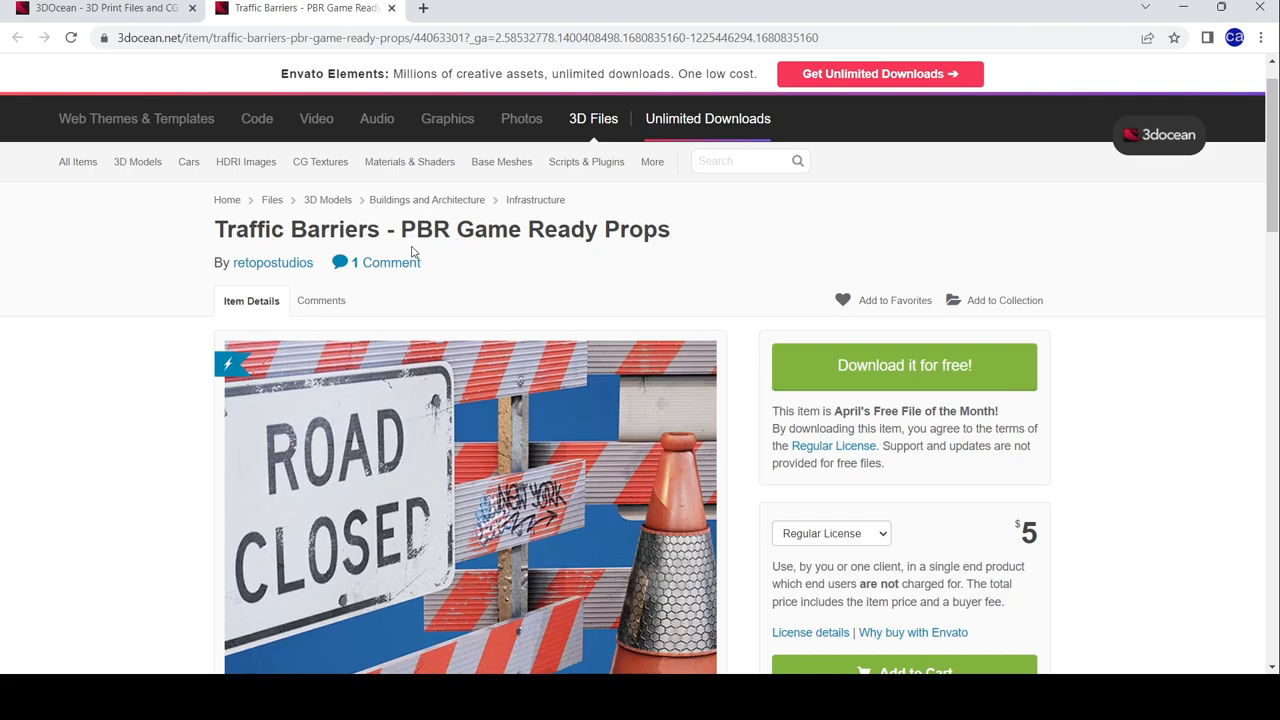
{"action": "mouse_move", "coordinate": [452, 242]}
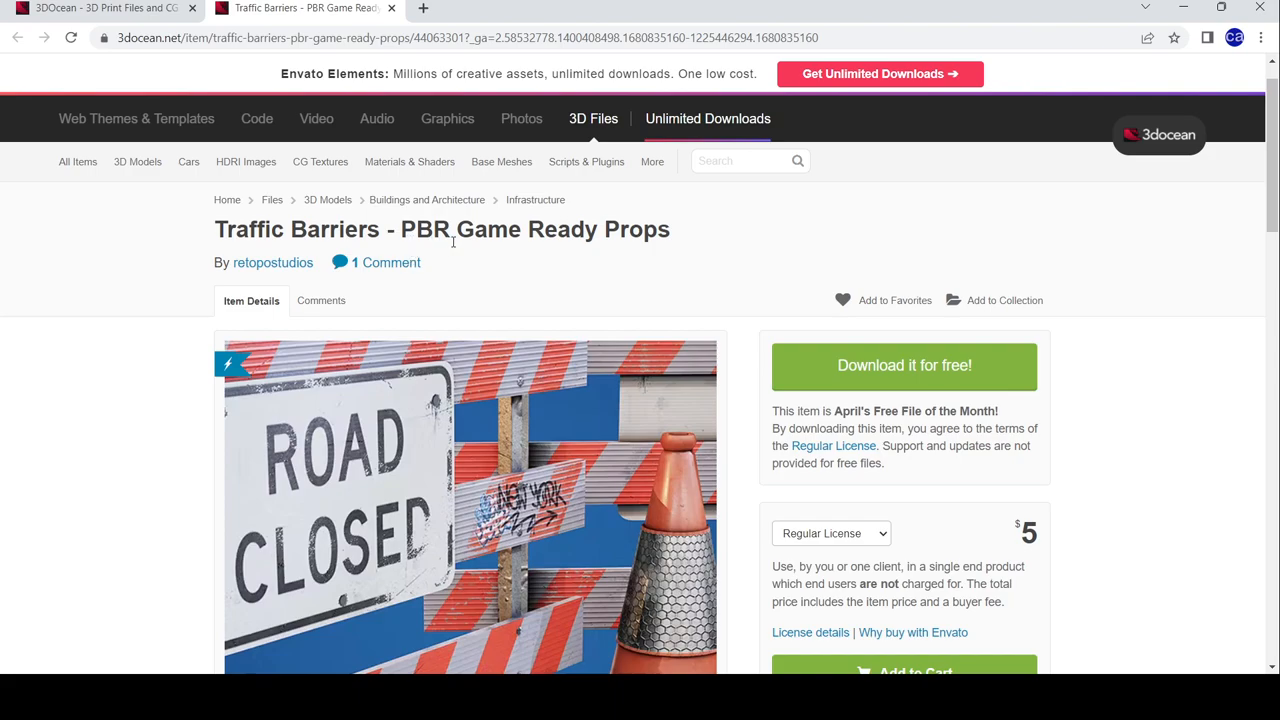
{"action": "mouse_move", "coordinate": [373, 260]}
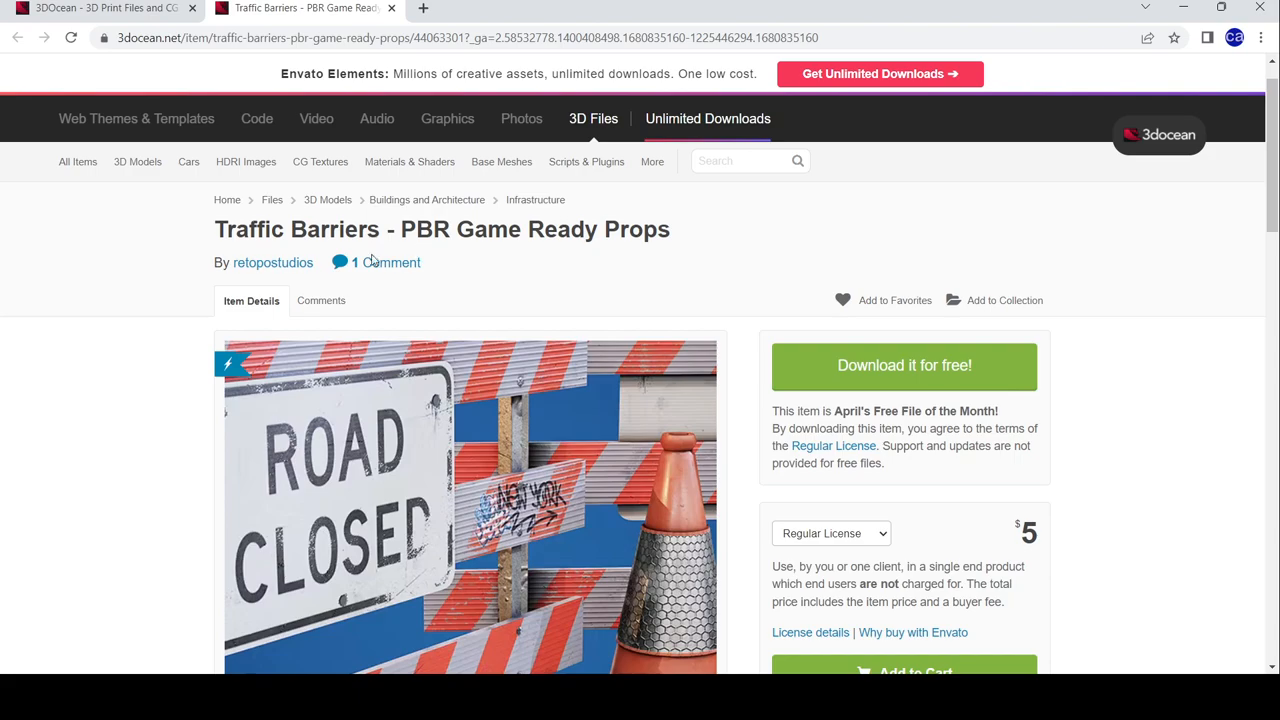
{"action": "mouse_move", "coordinate": [272, 262]}
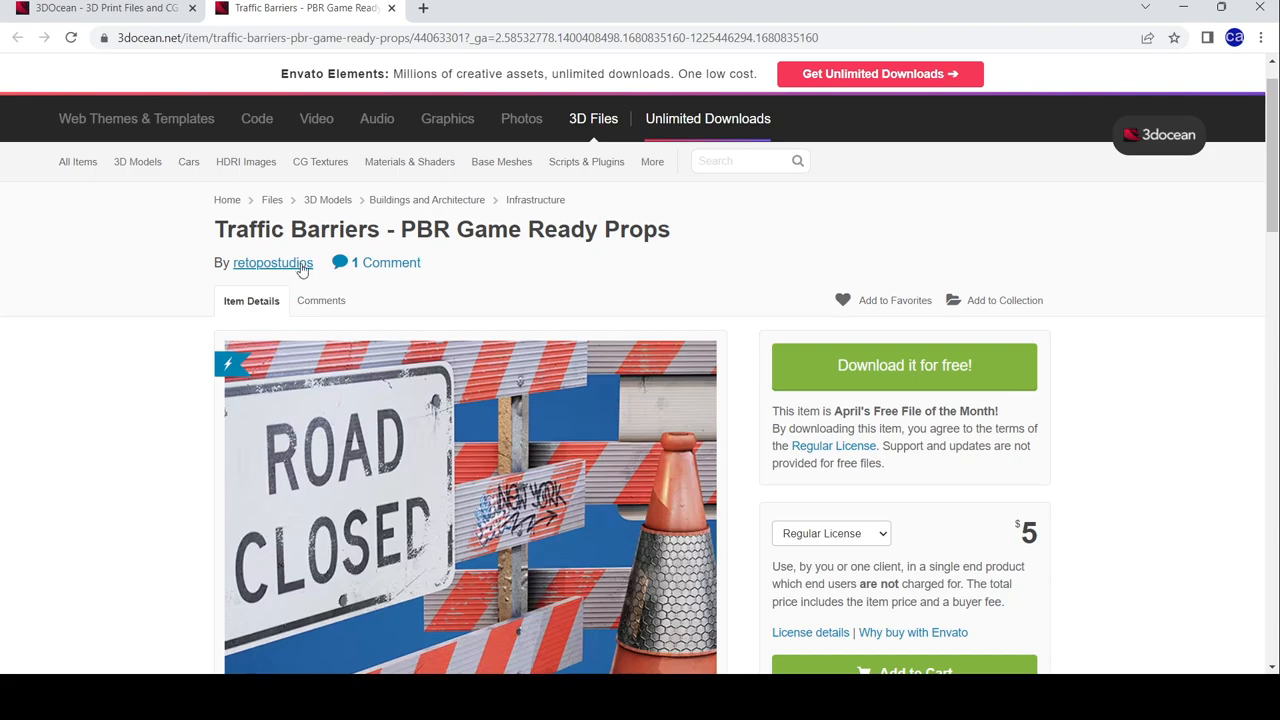
Scroll through the description to the TGA textures, 3dsMax/fbx/obj formats and barrier and cone polycounts
{"action": "scroll", "scroll_direction": "down", "scroll_amount": 3}
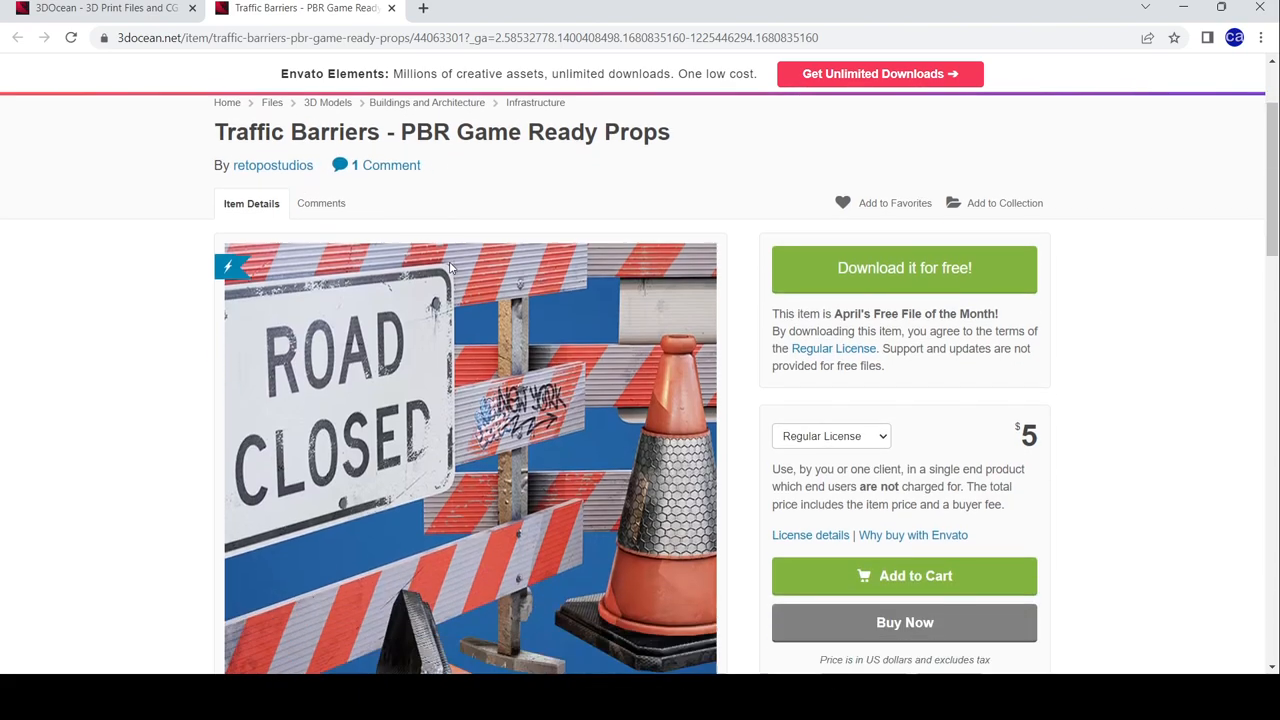
{"action": "scroll", "scroll_direction": "down", "scroll_amount": 3}
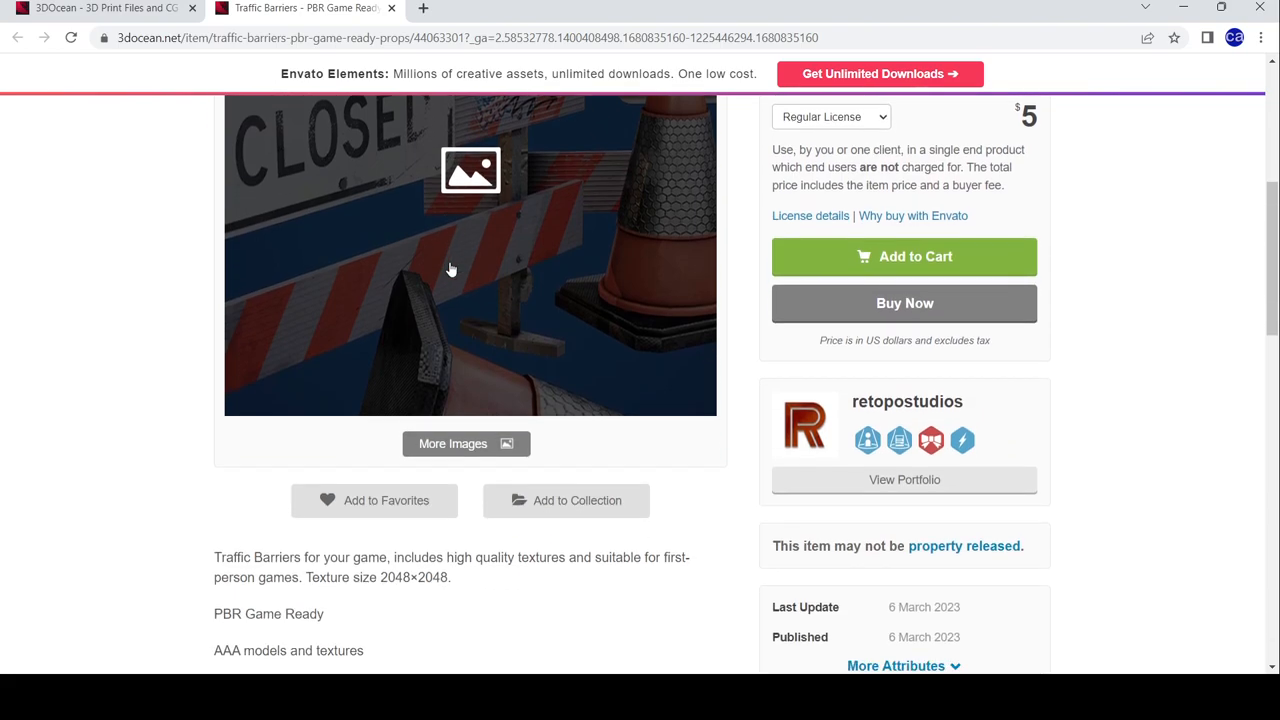
{"action": "scroll", "scroll_direction": "down", "scroll_amount": 3}
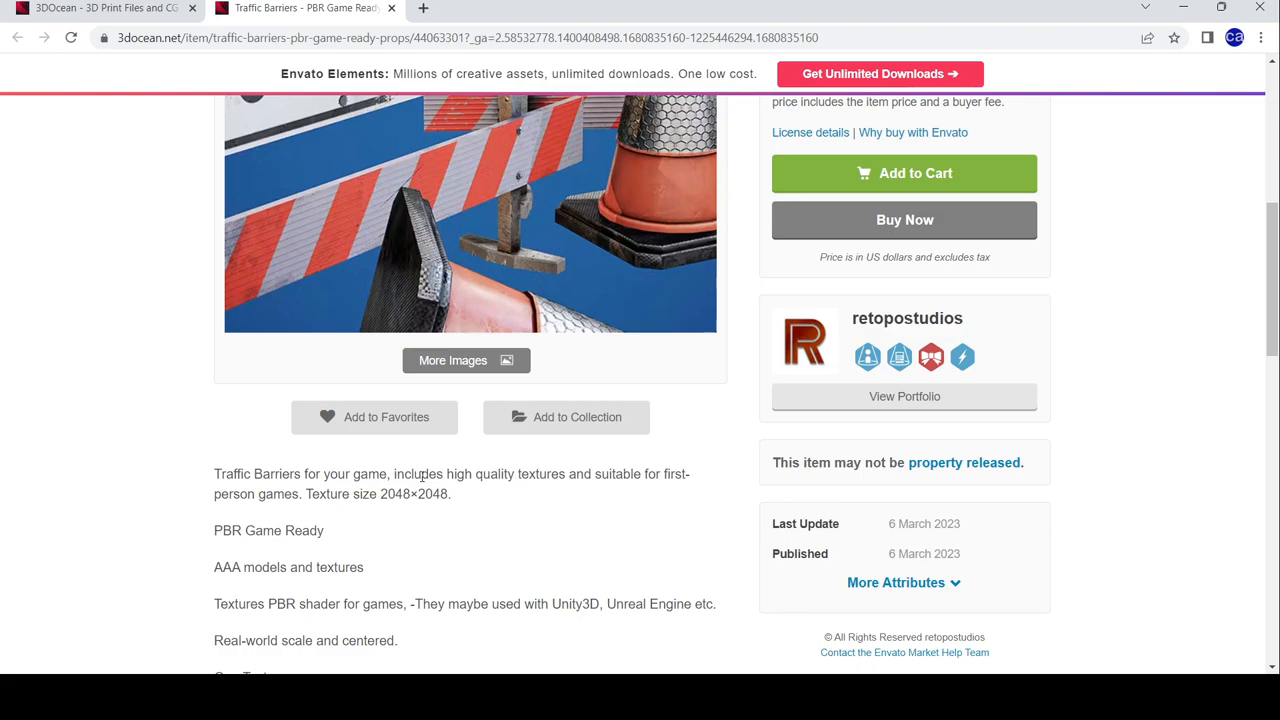
{"action": "mouse_move", "coordinate": [521, 493]}
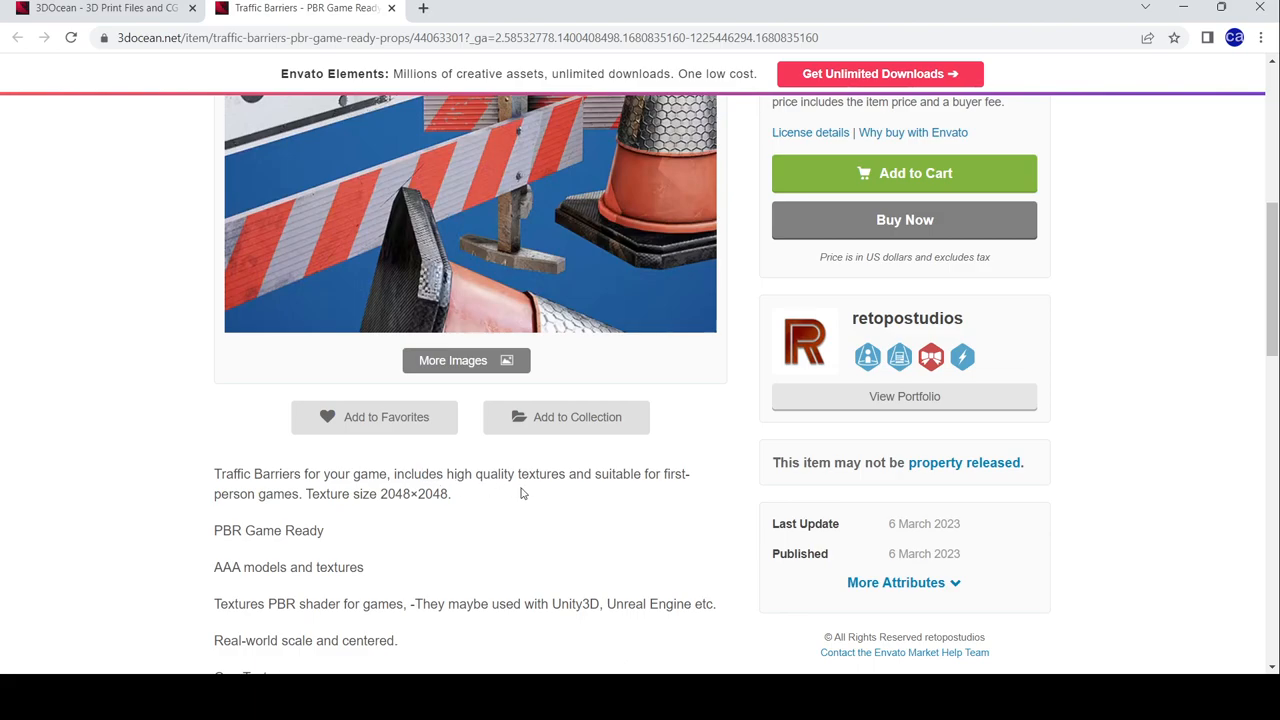
{"action": "scroll", "scroll_direction": "down", "scroll_amount": 3}
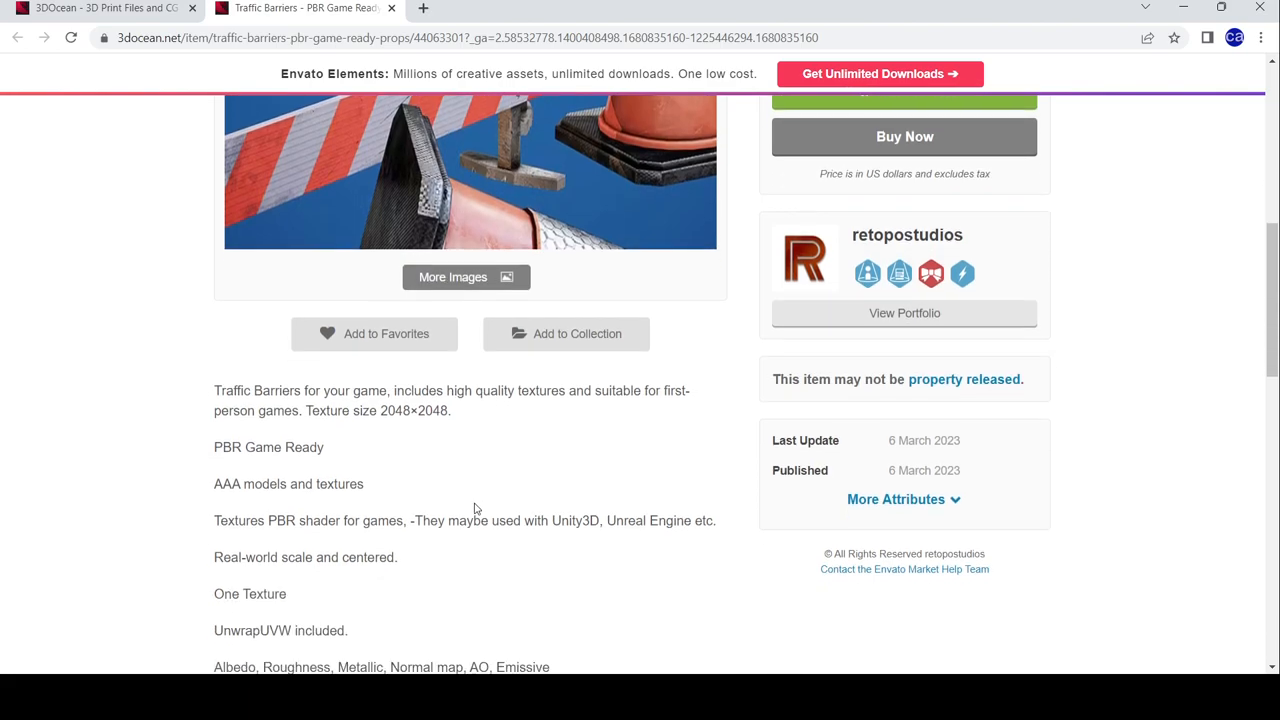
{"action": "mouse_move", "coordinate": [443, 473]}
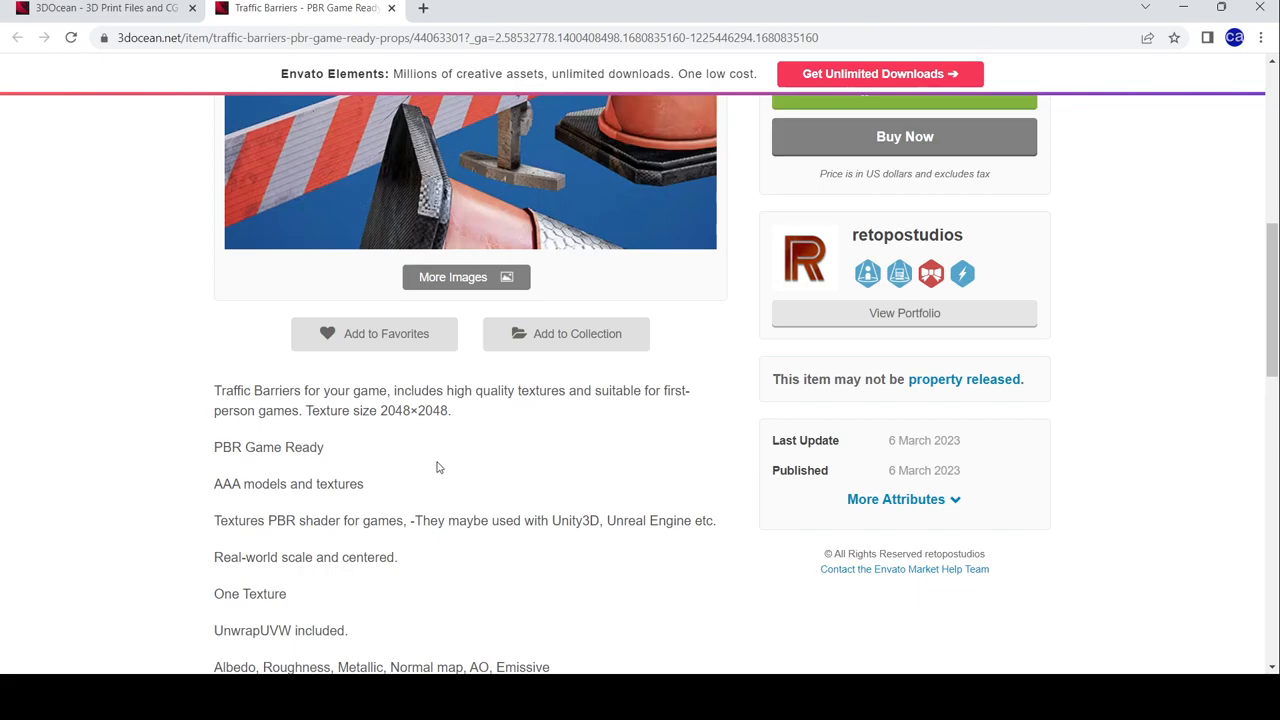
{"action": "scroll", "scroll_direction": "down", "scroll_amount": 3}
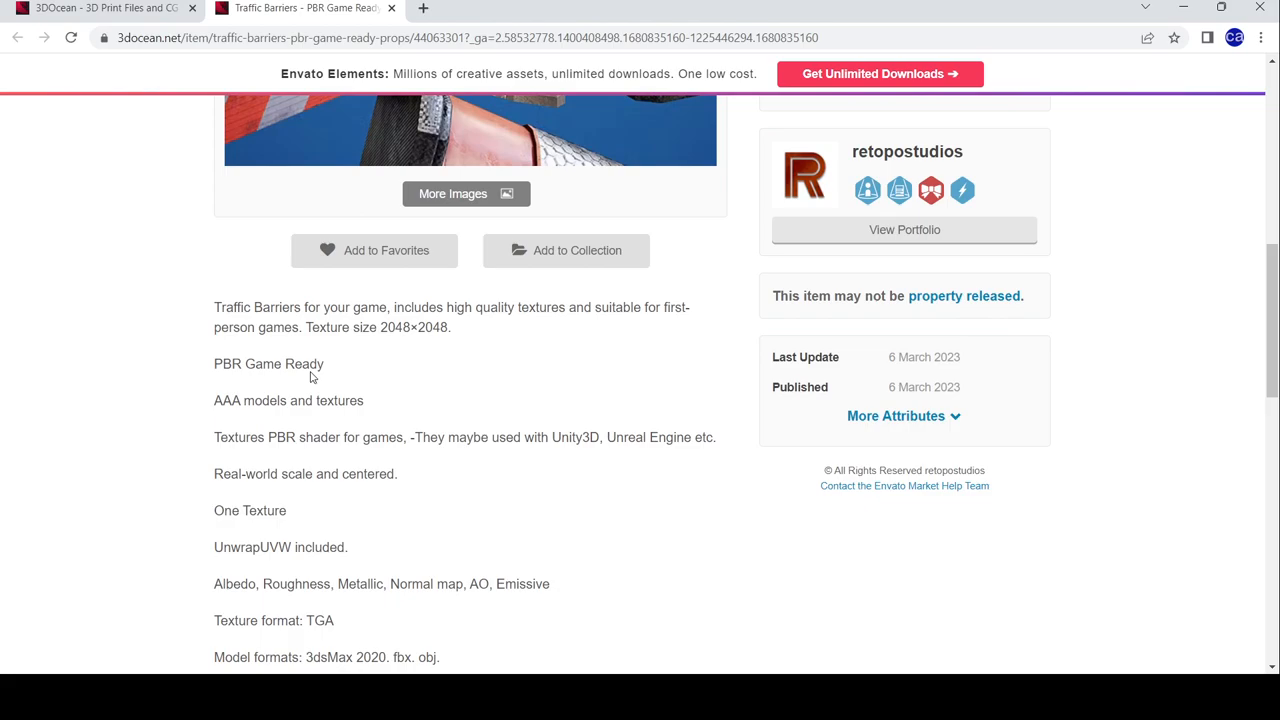
{"action": "mouse_move", "coordinate": [280, 416]}
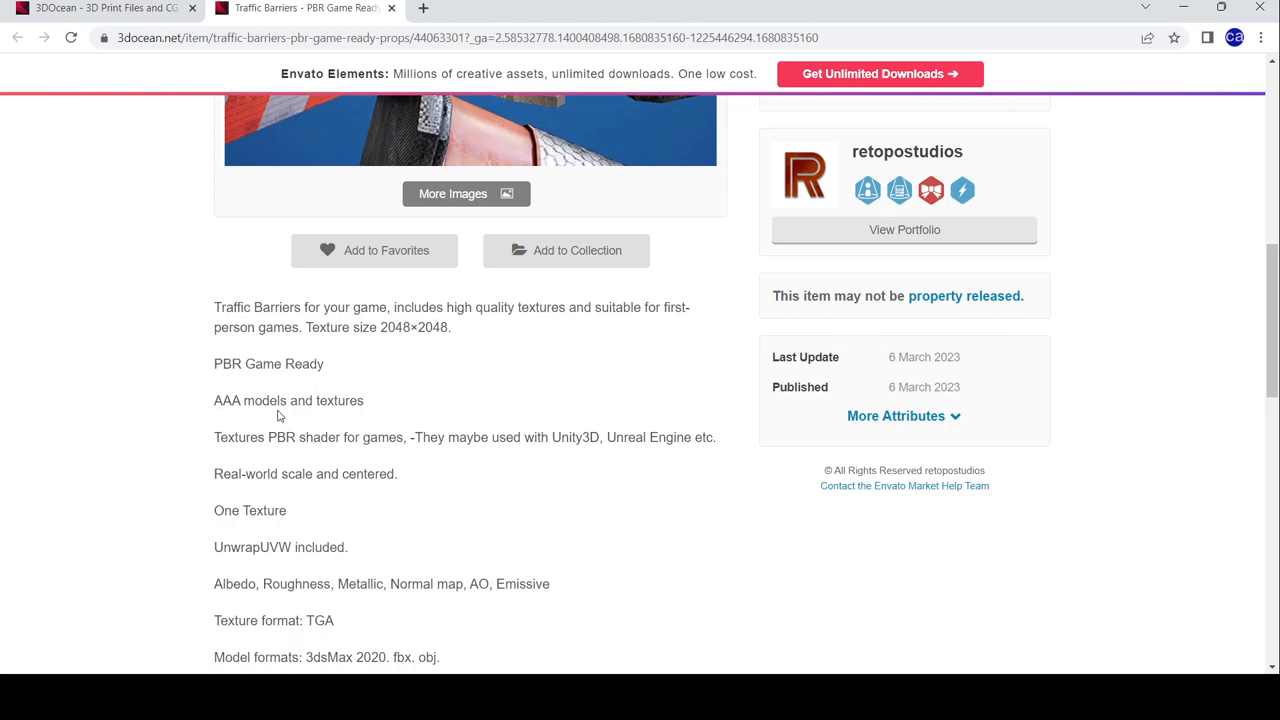
{"action": "mouse_move", "coordinate": [332, 456]}
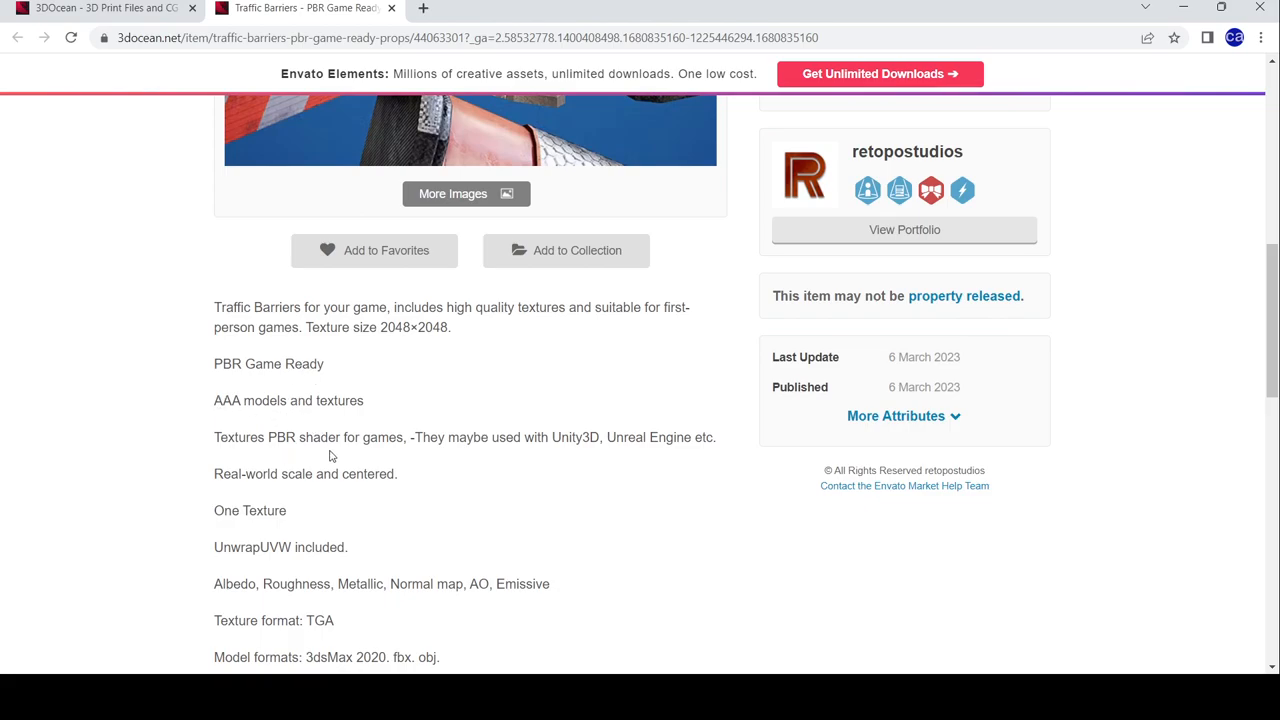
{"action": "mouse_move", "coordinate": [493, 456]}
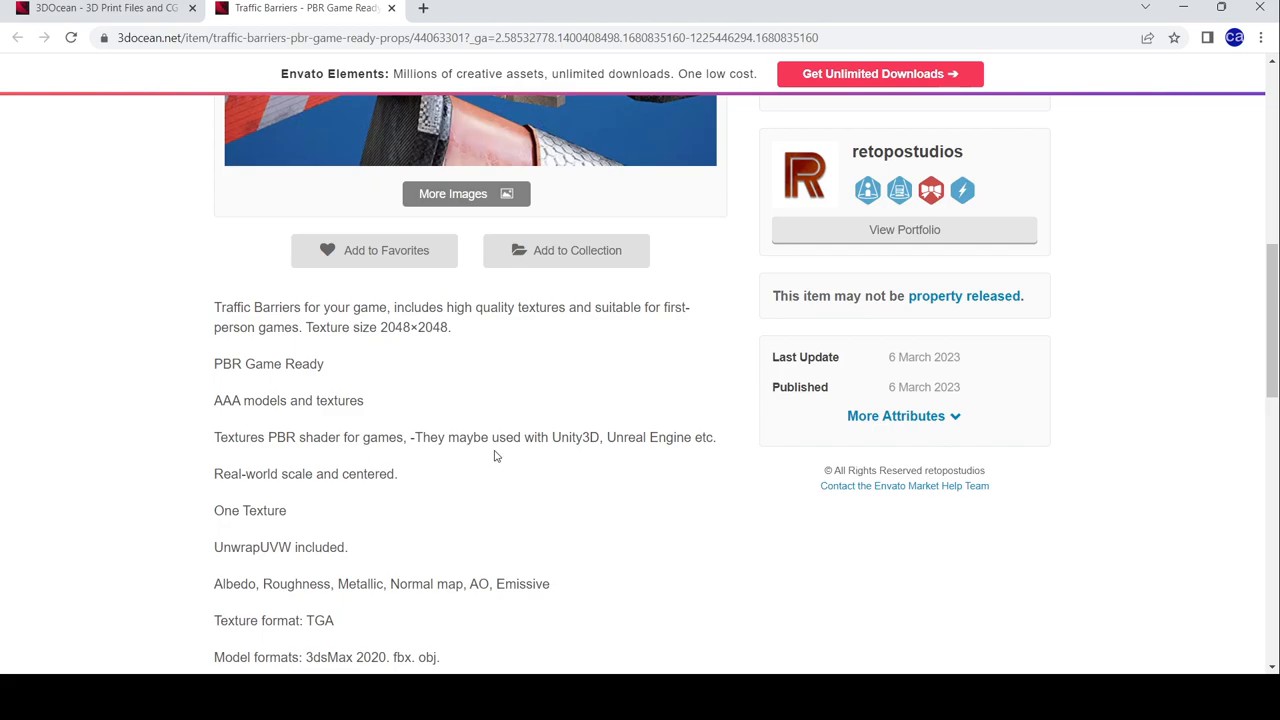
{"action": "mouse_move", "coordinate": [608, 443]}
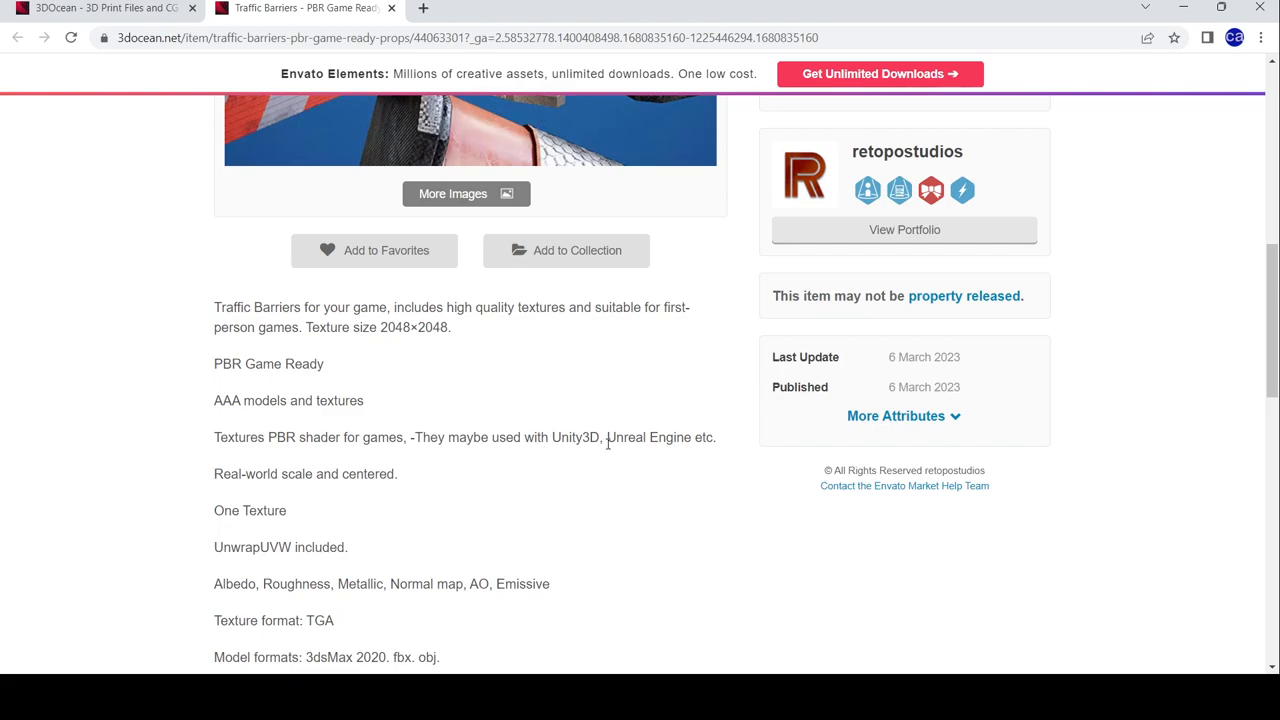
{"action": "mouse_move", "coordinate": [324, 497]}
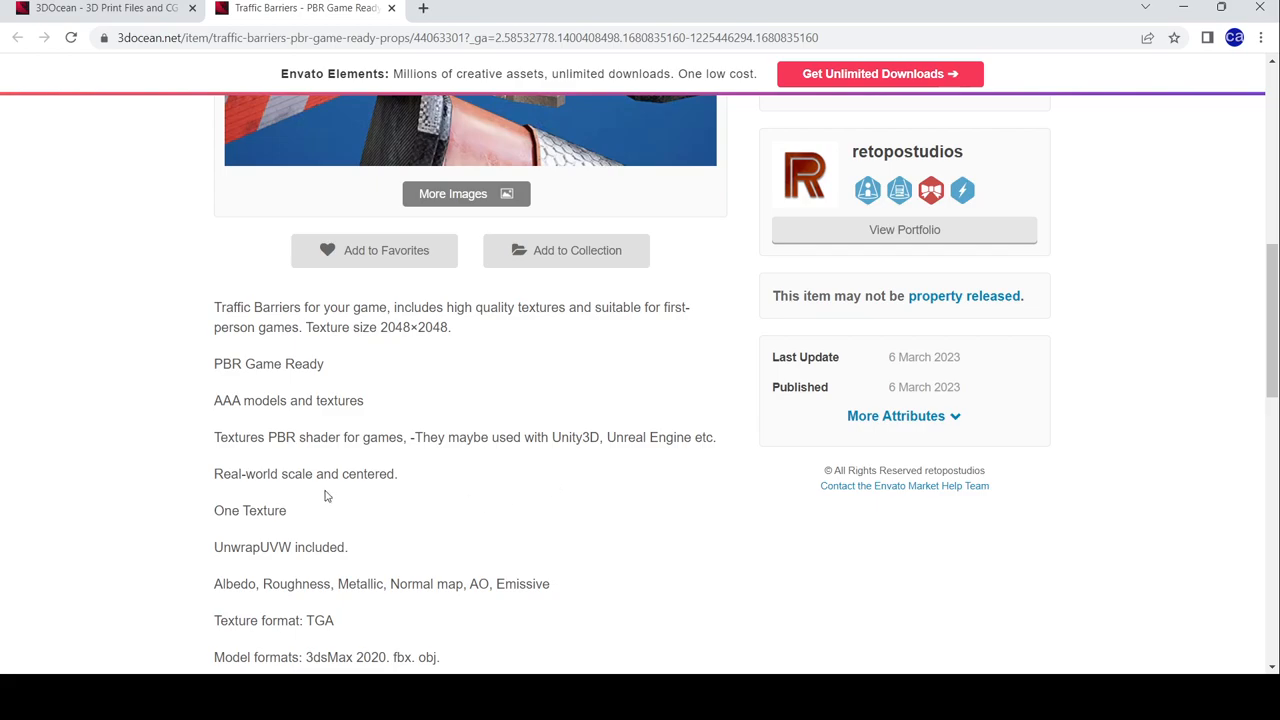
{"action": "scroll", "scroll_direction": "down", "scroll_amount": 3}
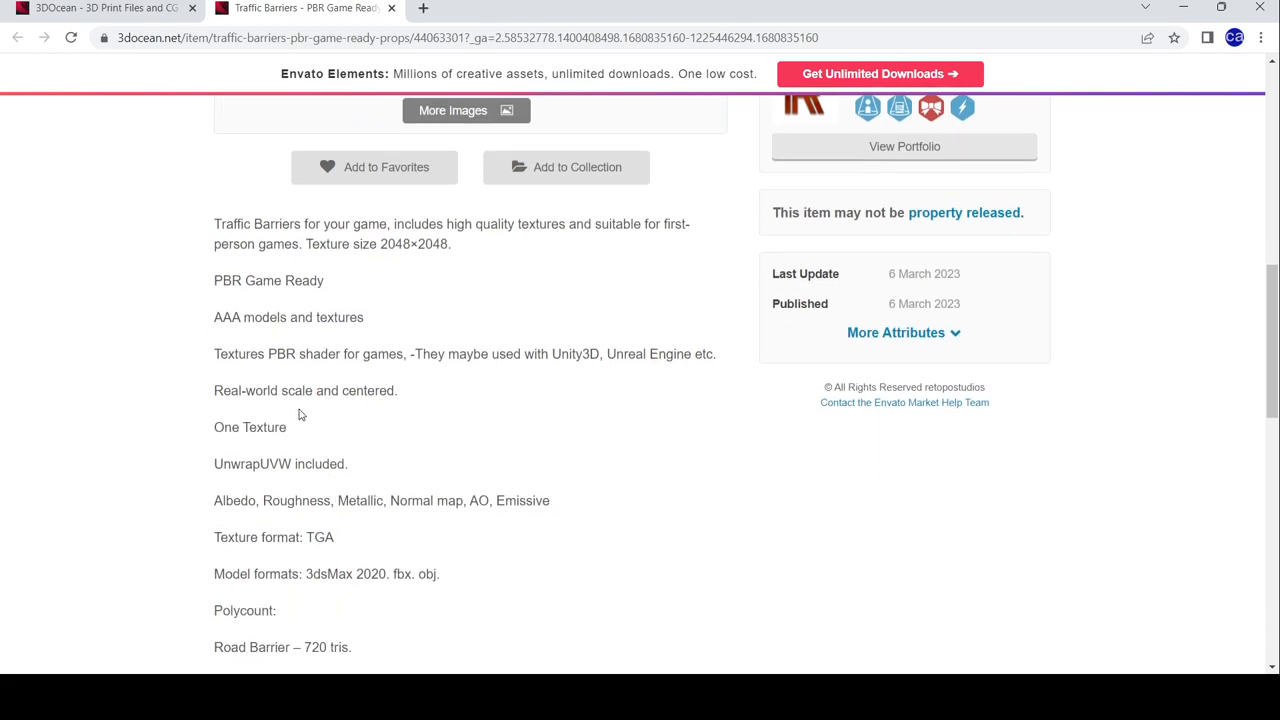
{"action": "mouse_move", "coordinate": [290, 458]}
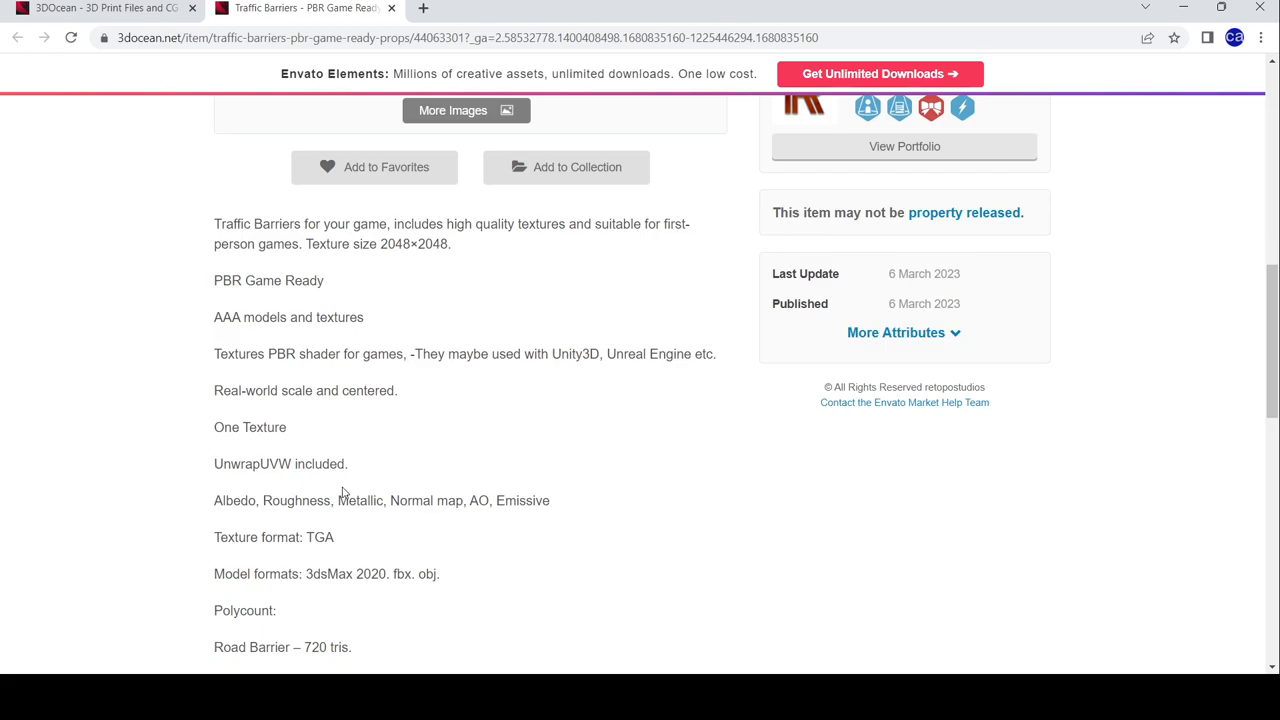
{"action": "scroll", "scroll_direction": "down", "scroll_amount": 3}
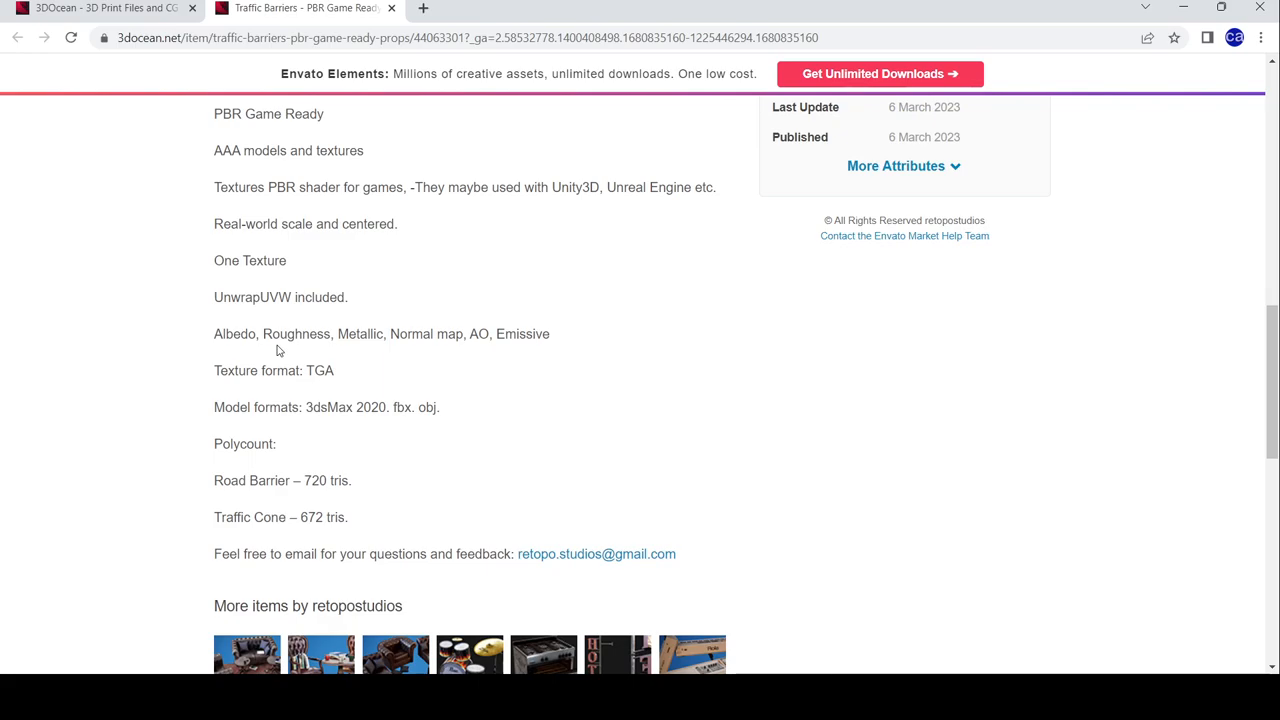
Scroll back up to the pricing box and select the $5 Regular License price
{"action": "scroll", "scroll_direction": "up", "scroll_amount": 3}
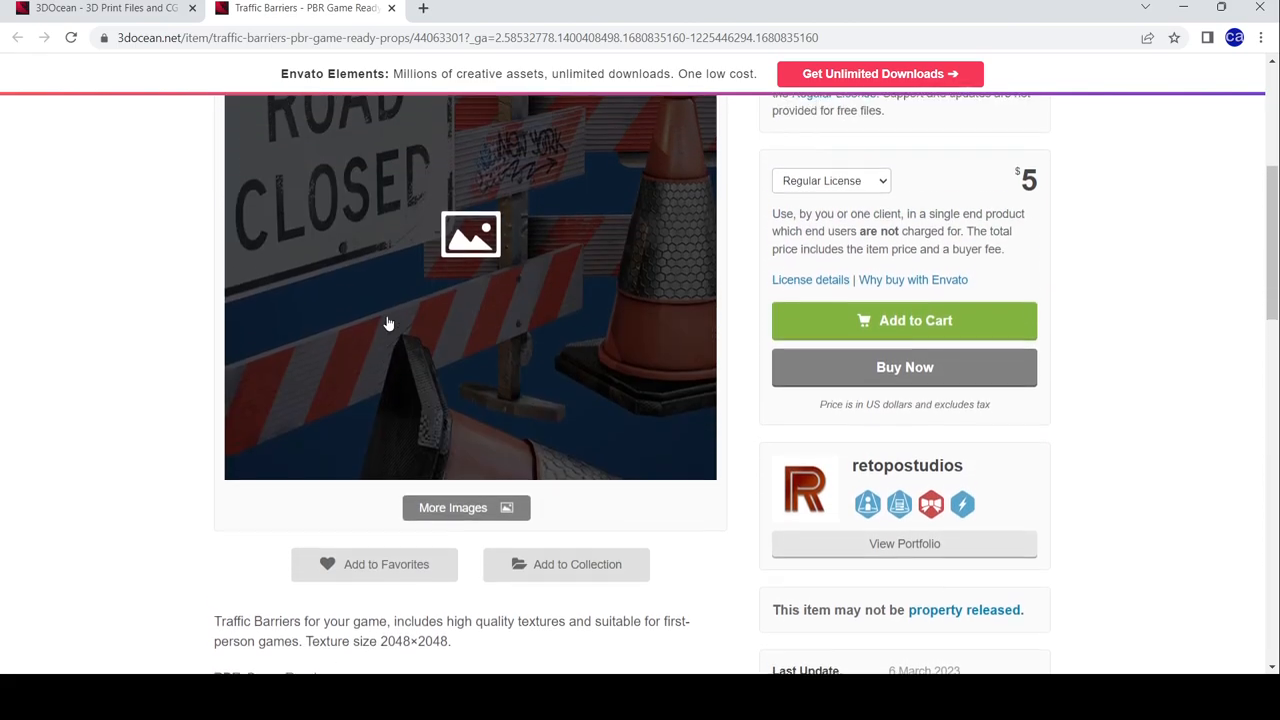
{"action": "scroll", "scroll_direction": "up", "scroll_amount": 3}
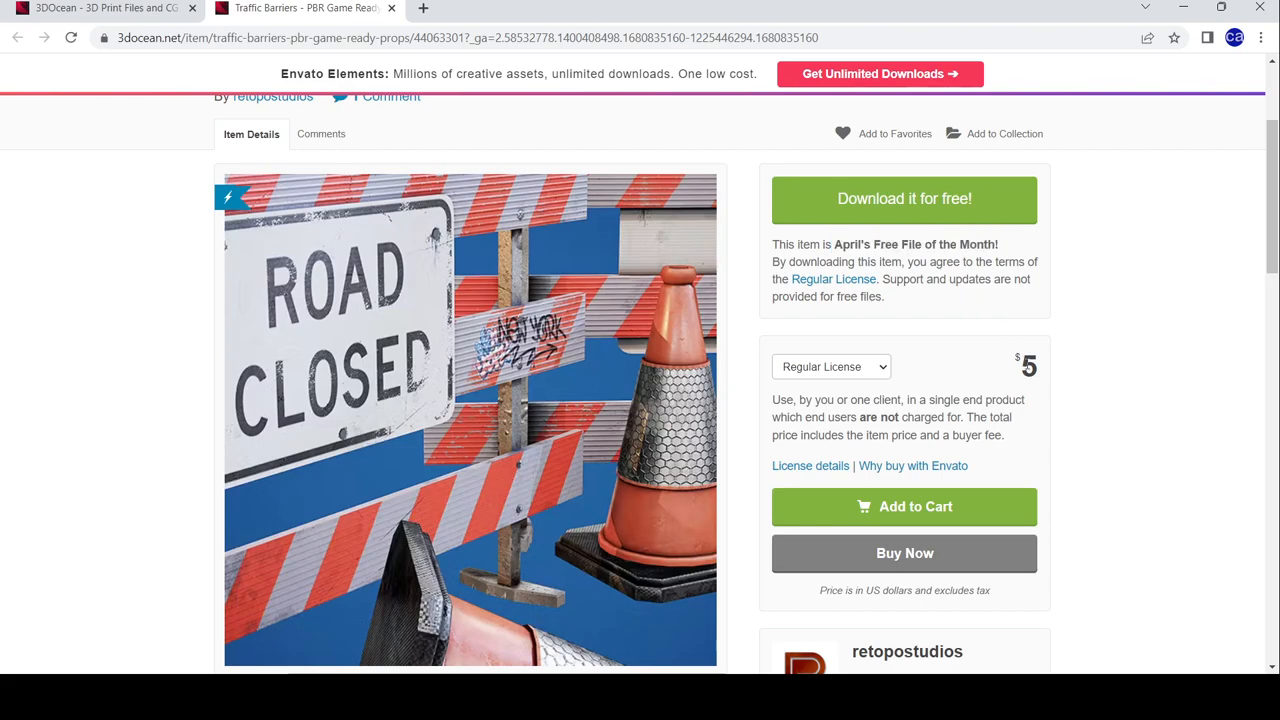
{"action": "double_click", "coordinate": [1028, 366]}
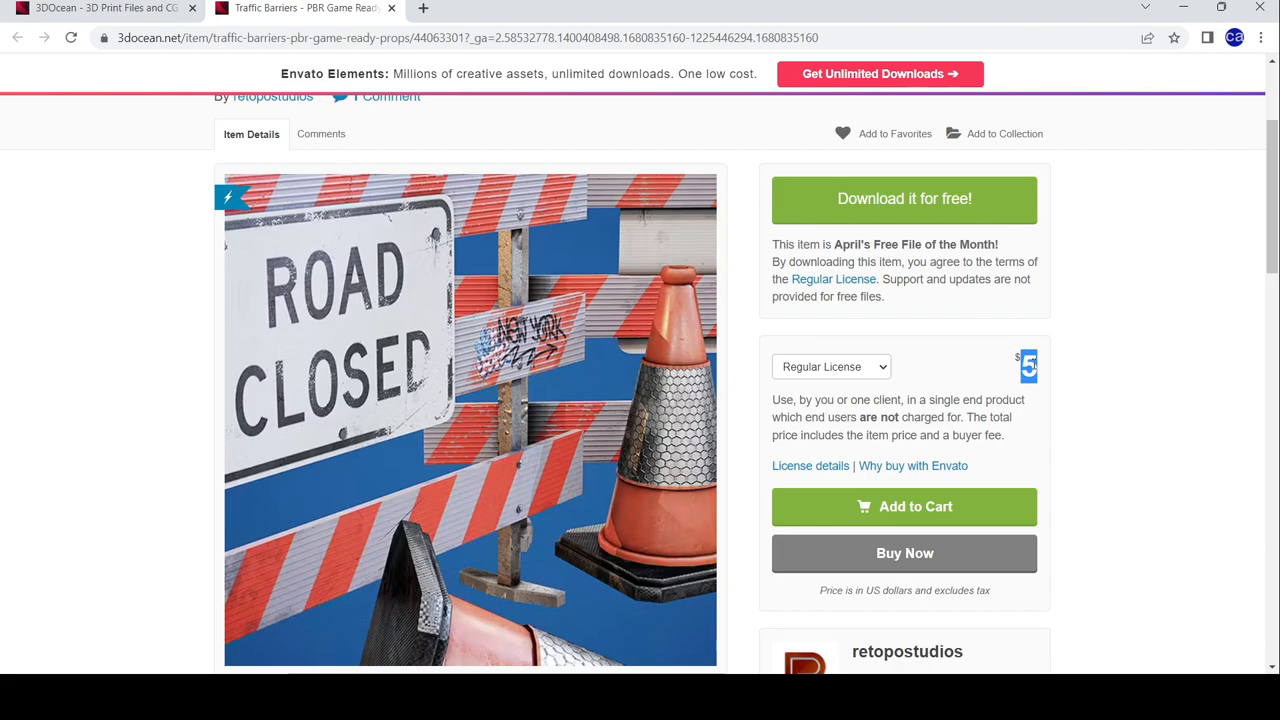
{"action": "mouse_move", "coordinate": [969, 363]}
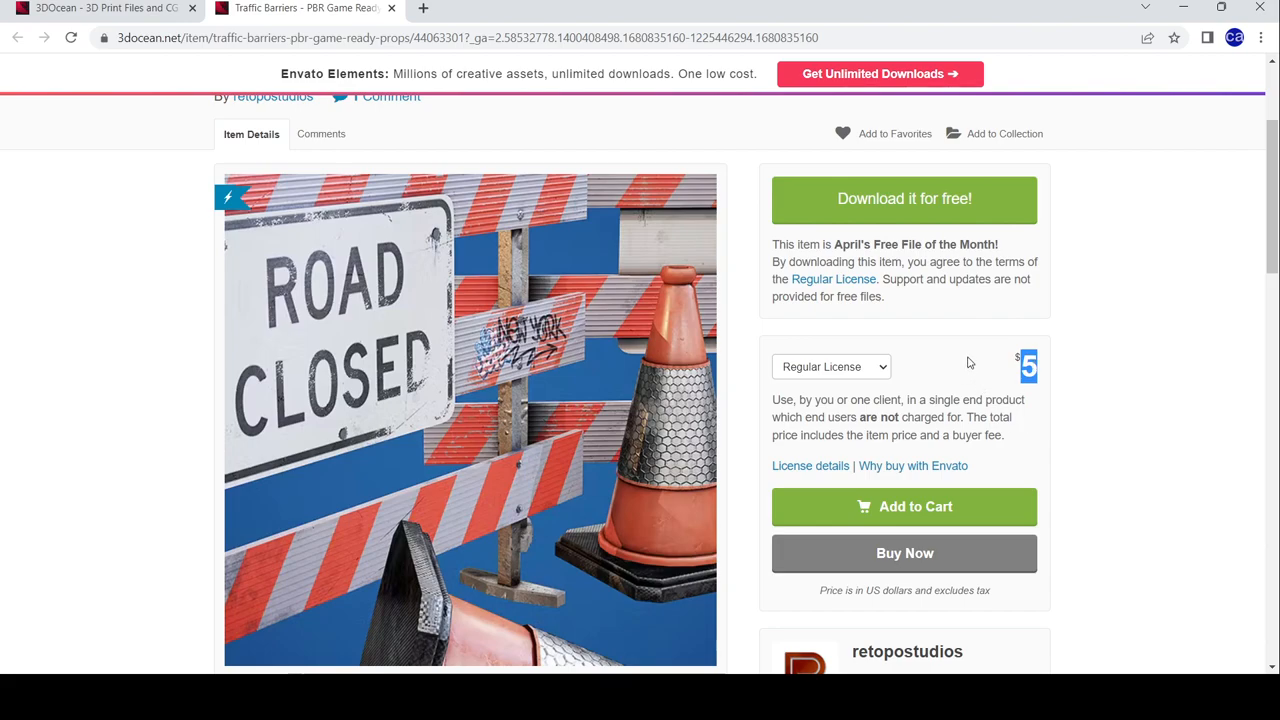